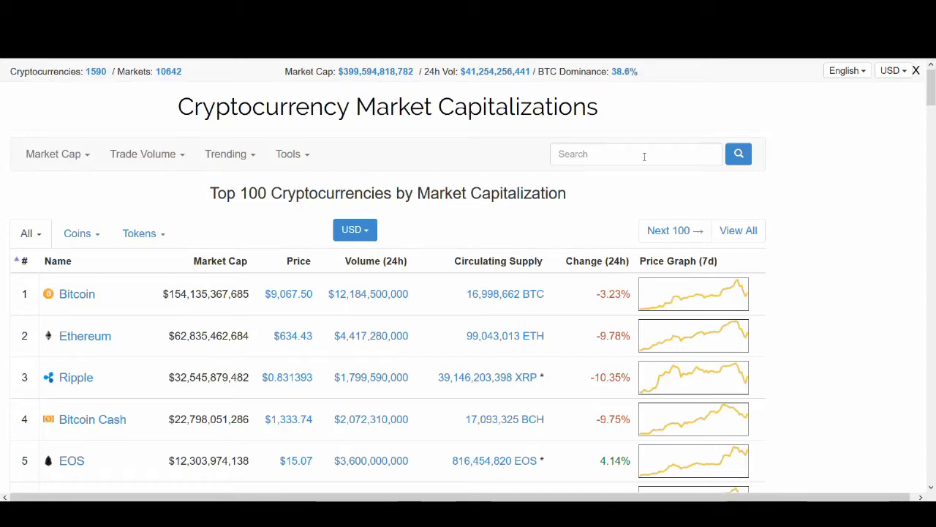
pyautogui.moveTo(433, 448)
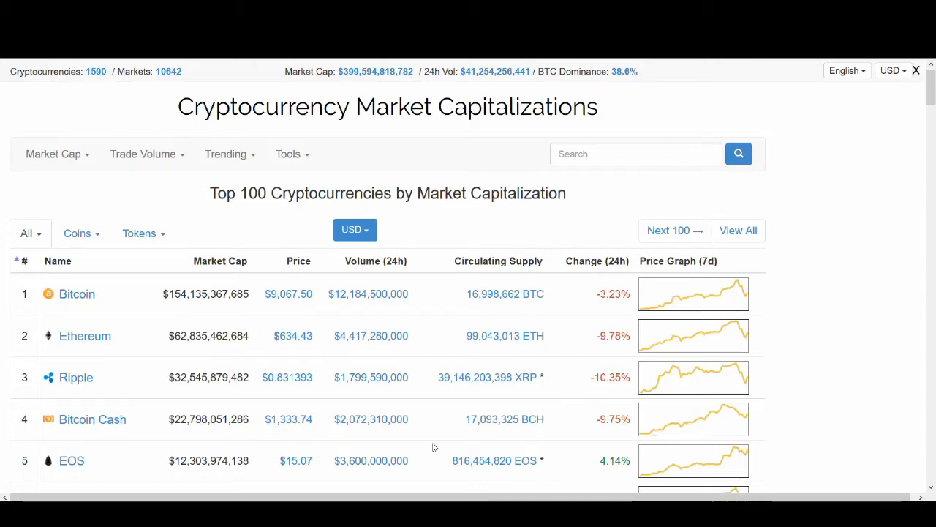
pyautogui.moveTo(439, 442)
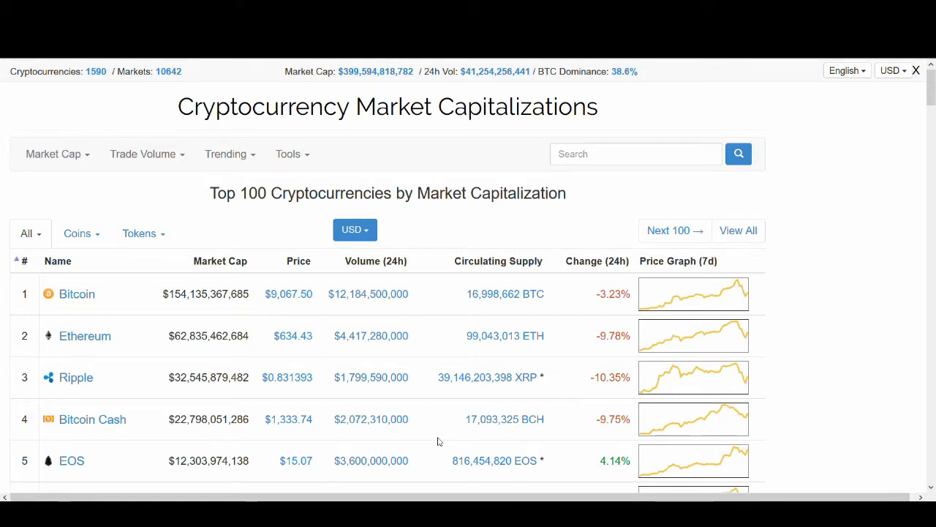
pyautogui.moveTo(563, 356)
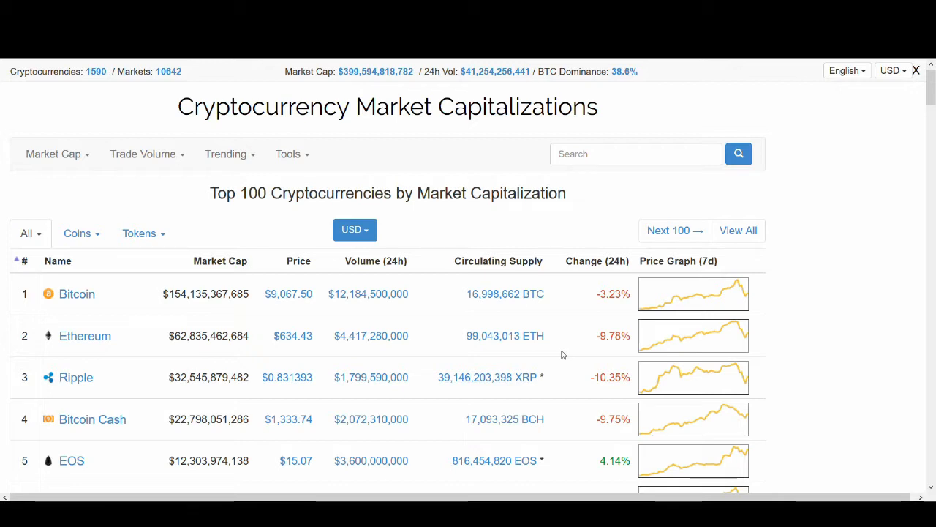
pyautogui.moveTo(702, 248)
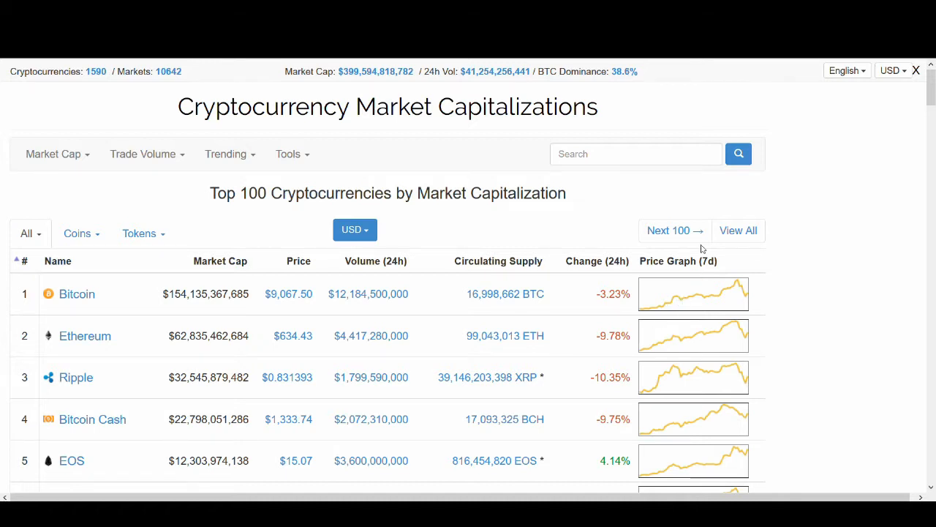
# - Scroll through the CoinMarketCap coin table to reach the Bitcoin row
pyautogui.scroll(-3)
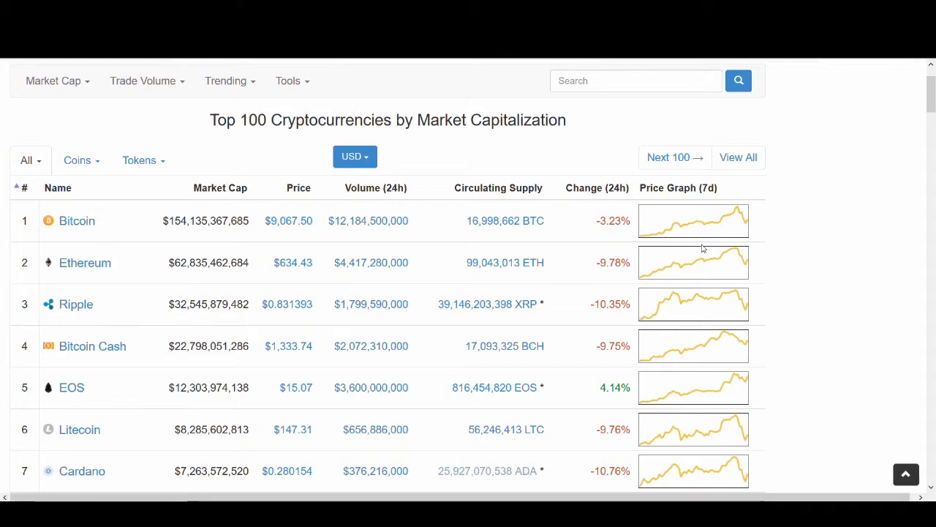
pyautogui.moveTo(679, 261)
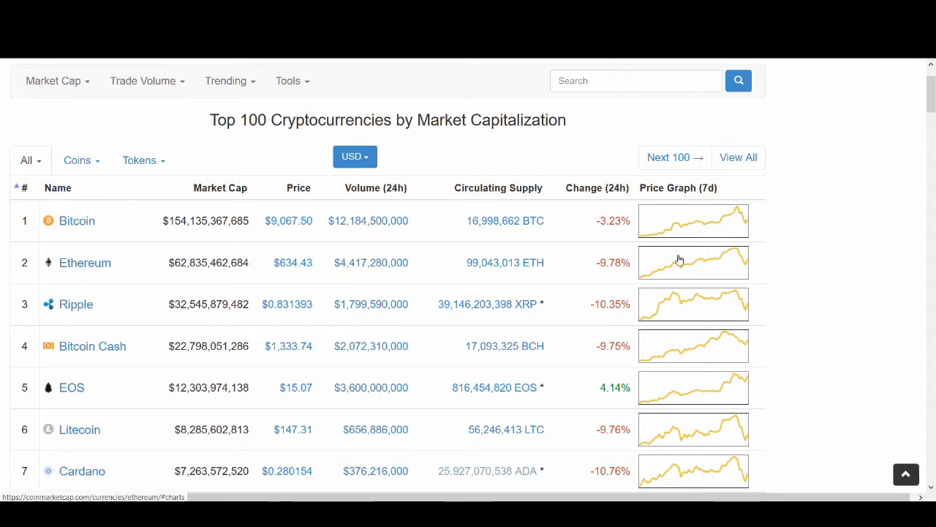
pyautogui.scroll(-3)
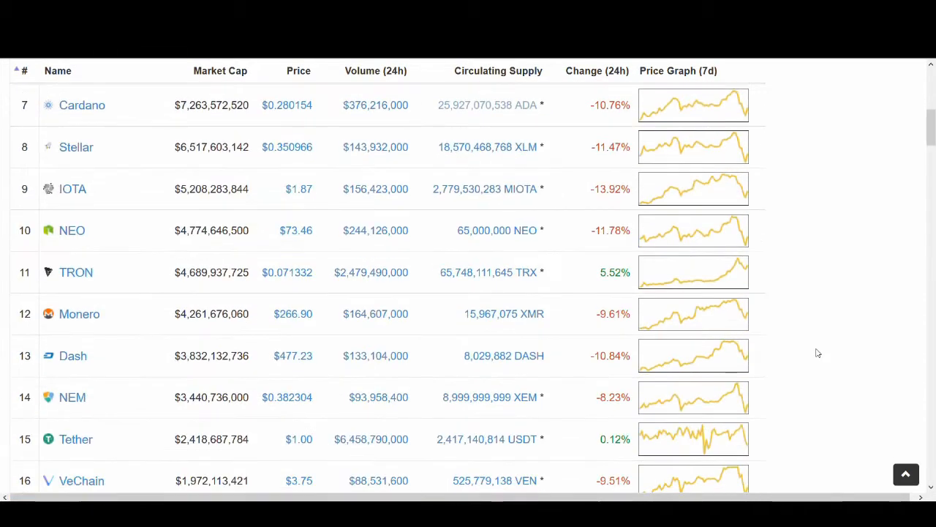
pyautogui.moveTo(617, 392)
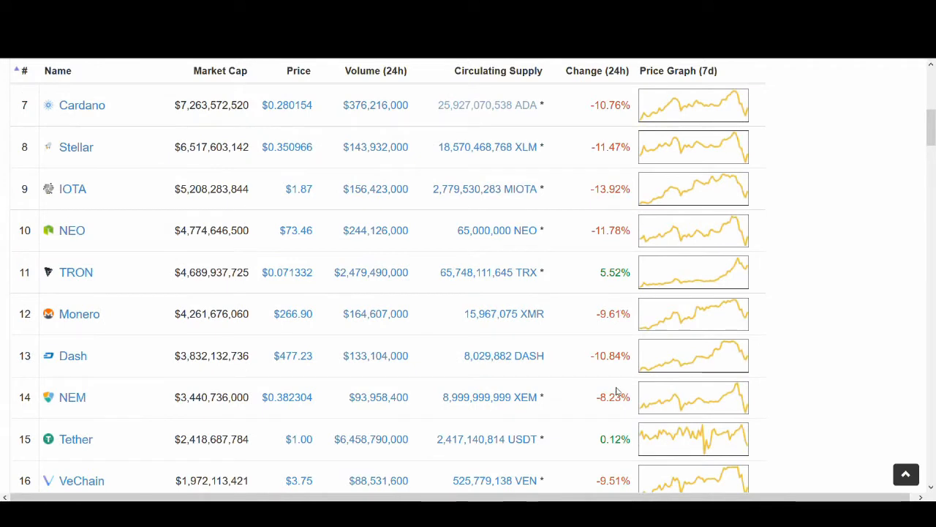
pyautogui.moveTo(614, 227)
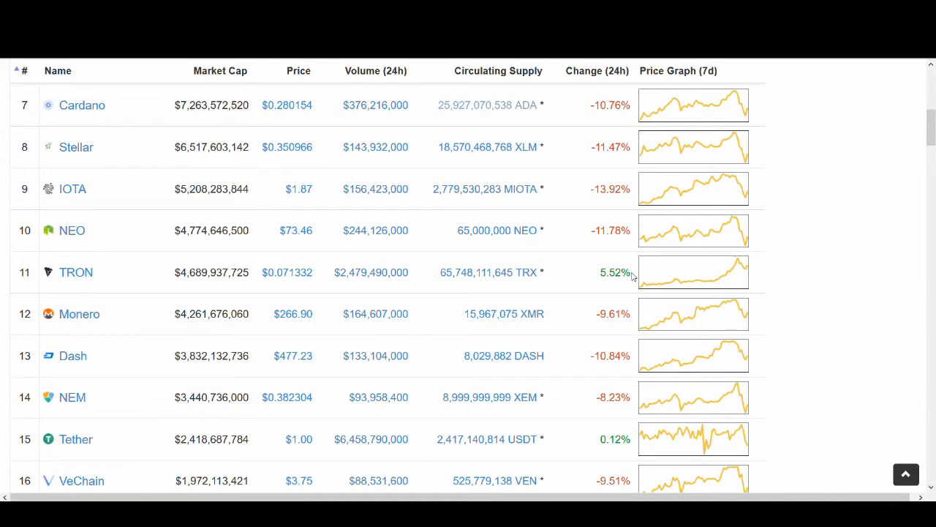
pyautogui.scroll(3)
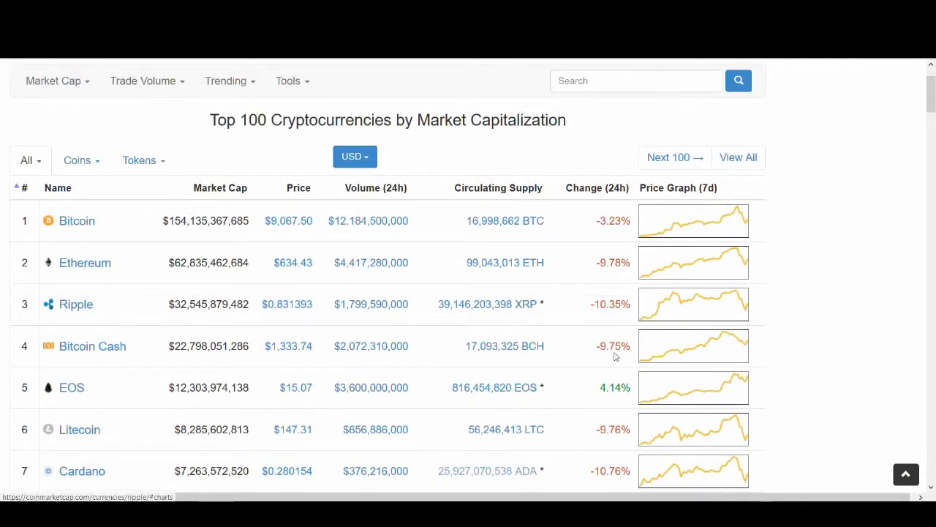
pyautogui.scroll(-3)
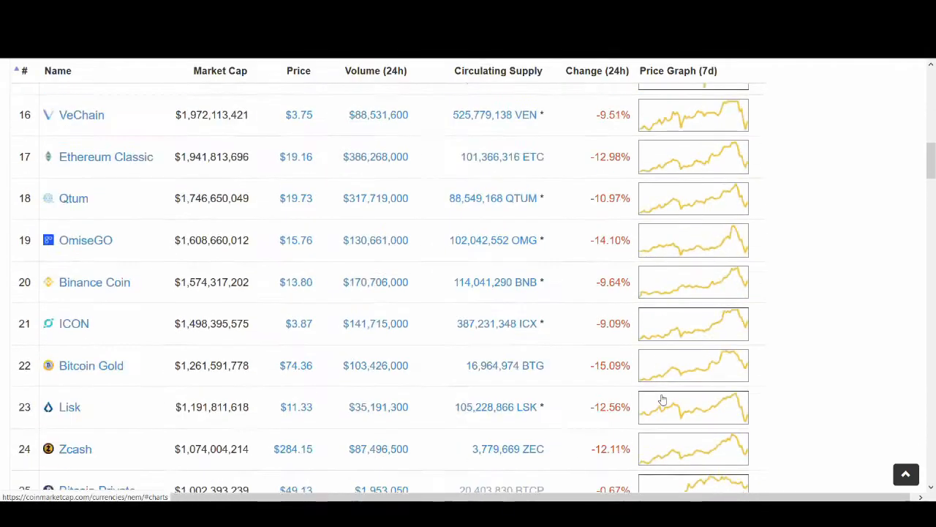
pyautogui.scroll(-3)
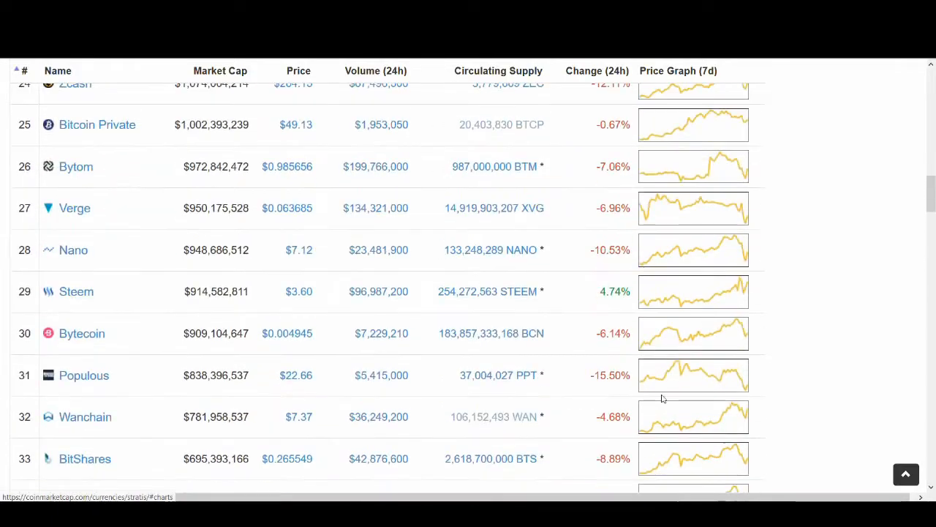
pyautogui.scroll(-3)
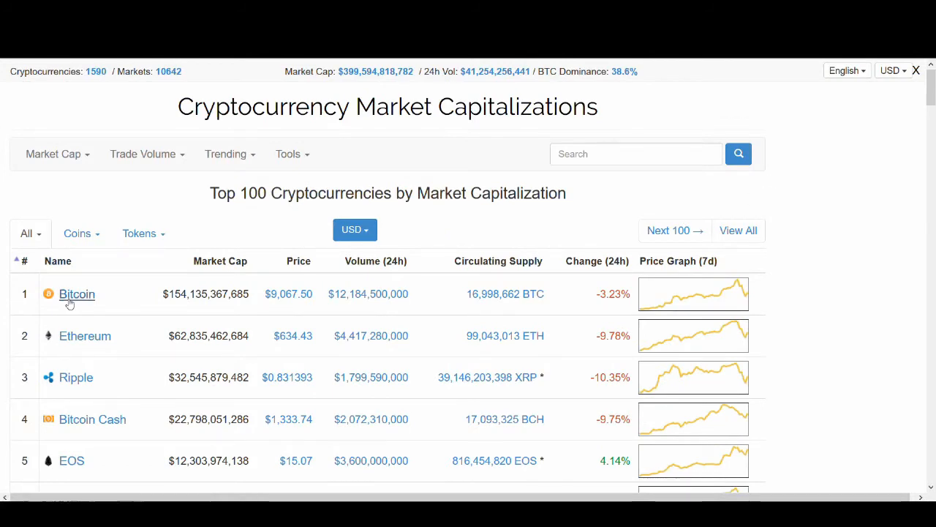
# - Open Bitcoin's detail page and scroll to its price charts section
pyautogui.click(76, 293)
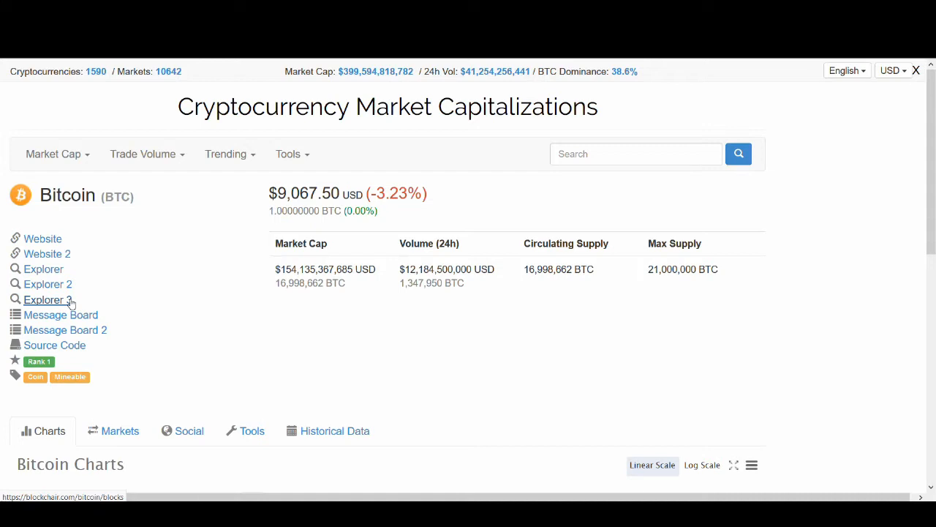
pyautogui.moveTo(302, 254)
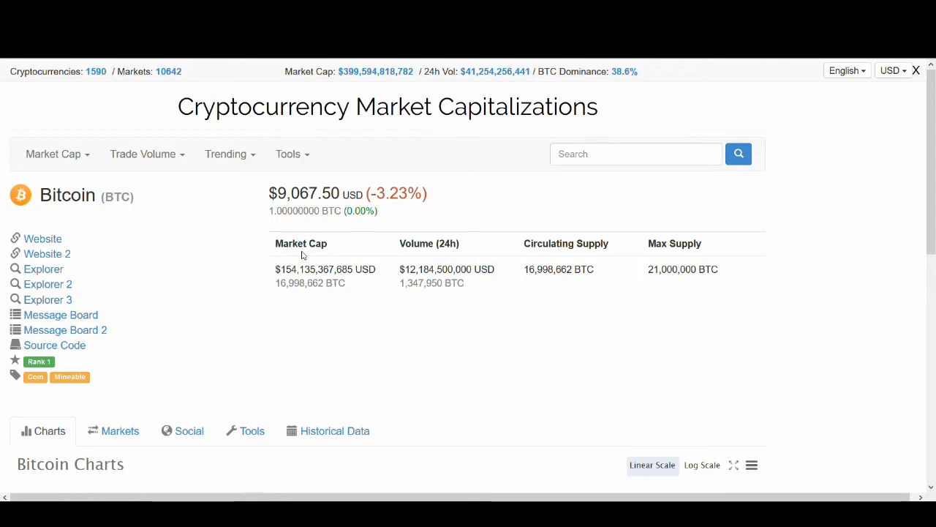
pyautogui.scroll(-3)
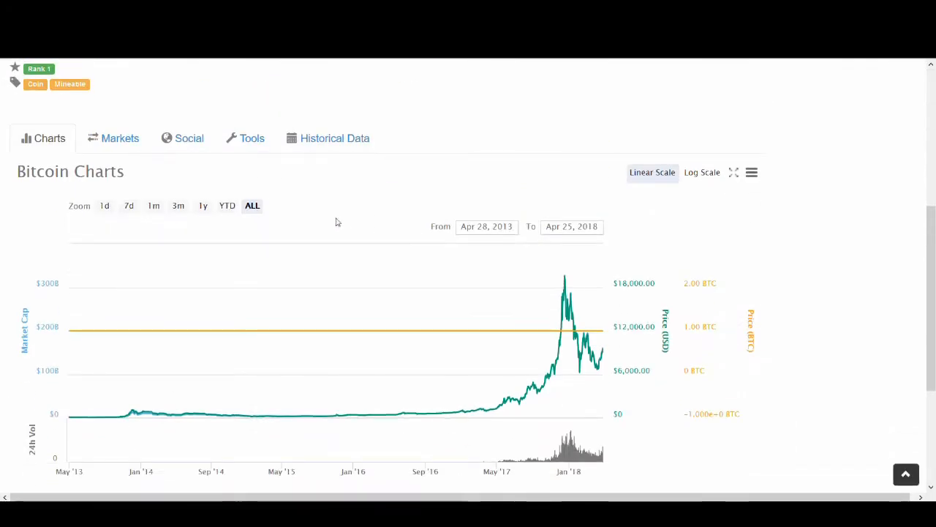
# - Limit the Bitcoin chart to one year and shift its window back to the 2013–2014 period
pyautogui.click(202, 205)
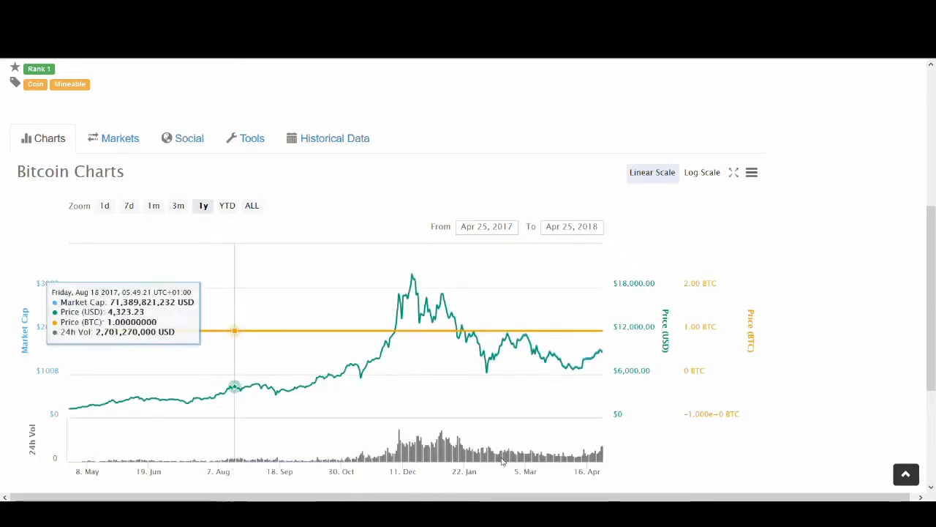
pyautogui.scroll(-3)
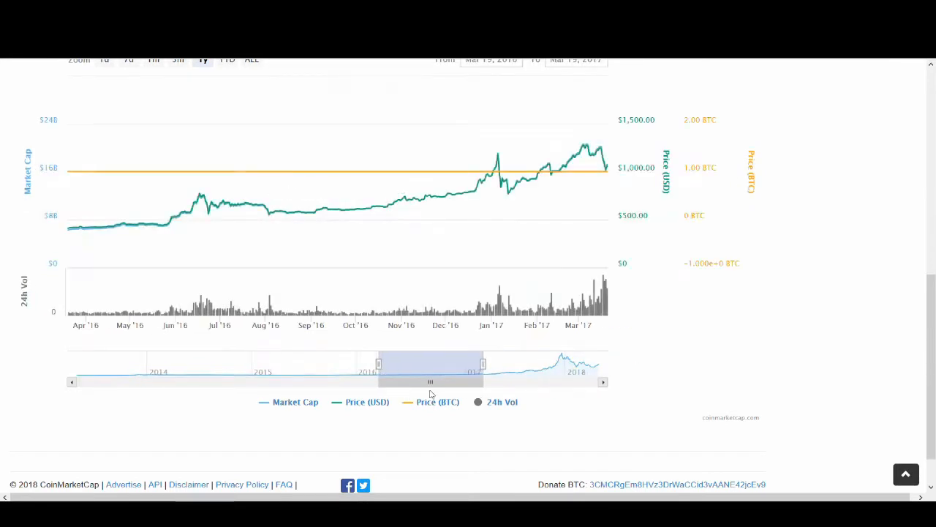
pyautogui.moveTo(489, 164)
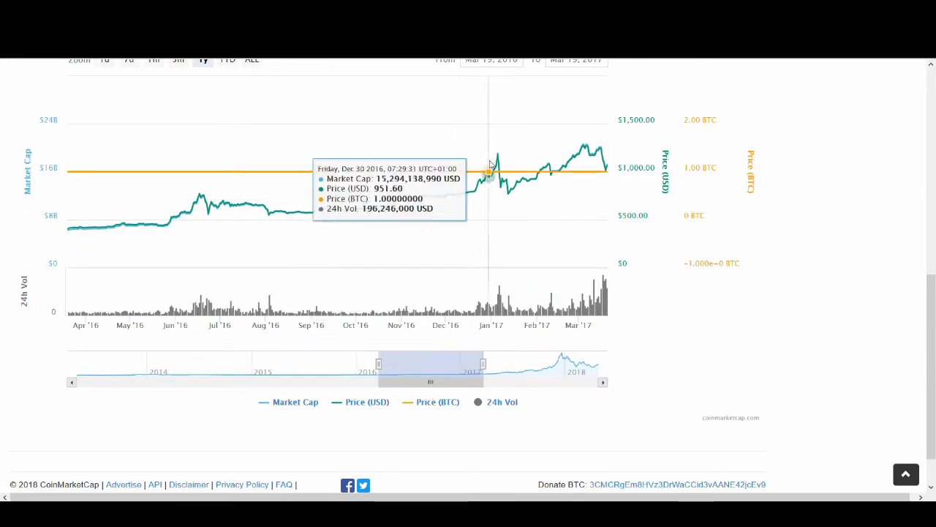
pyautogui.moveTo(512, 278)
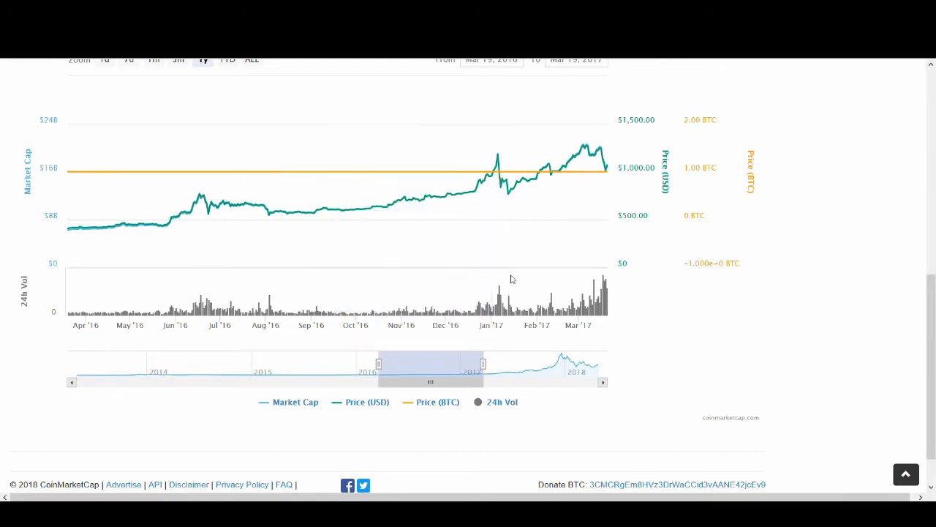
pyautogui.moveTo(431, 380); pyautogui.dragTo(461, 380)
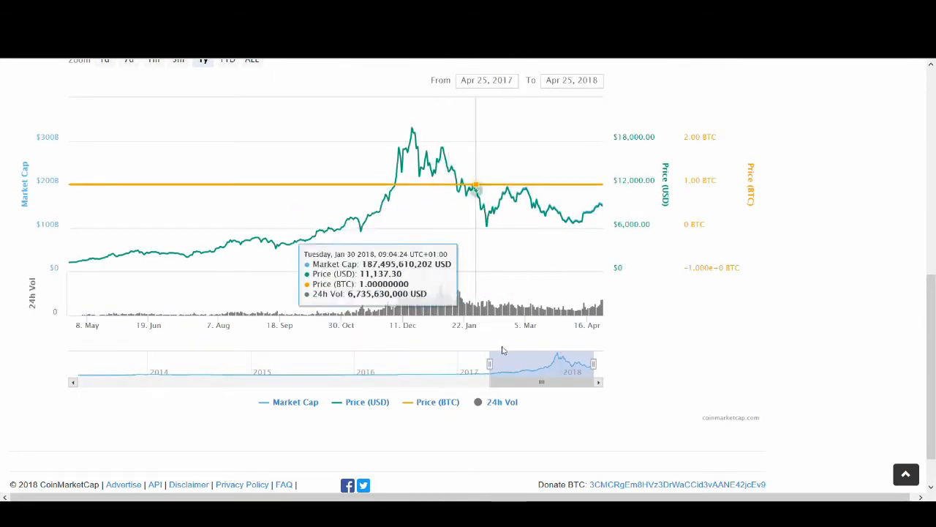
pyautogui.moveTo(544, 363); pyautogui.dragTo(363, 362)
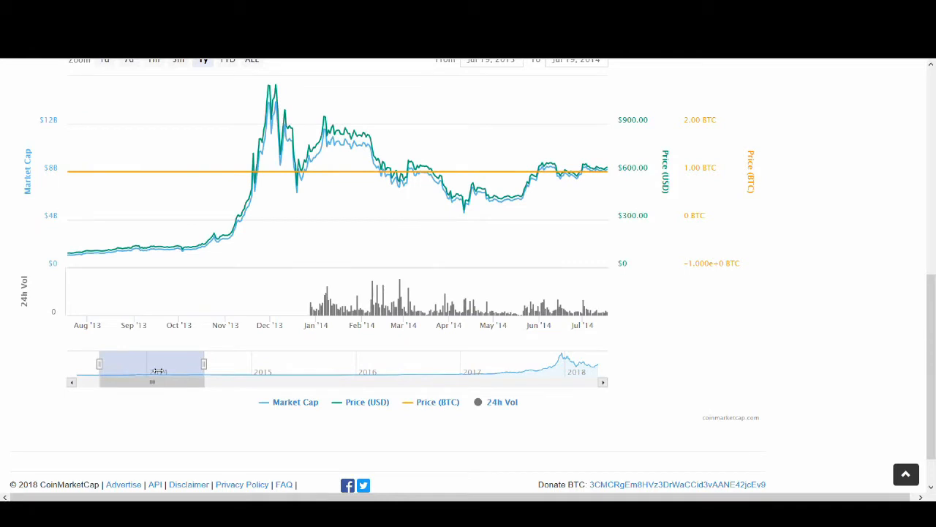
pyautogui.moveTo(665, 381)
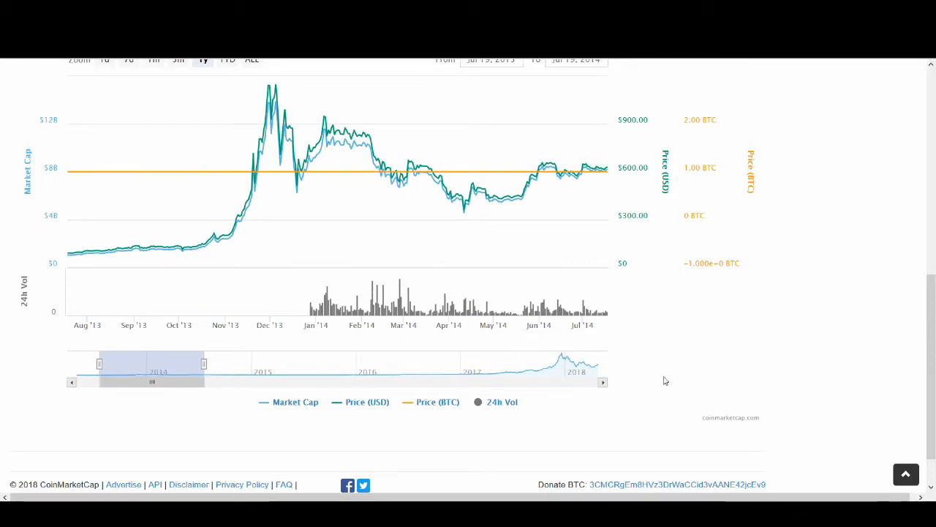
pyautogui.moveTo(189, 392)
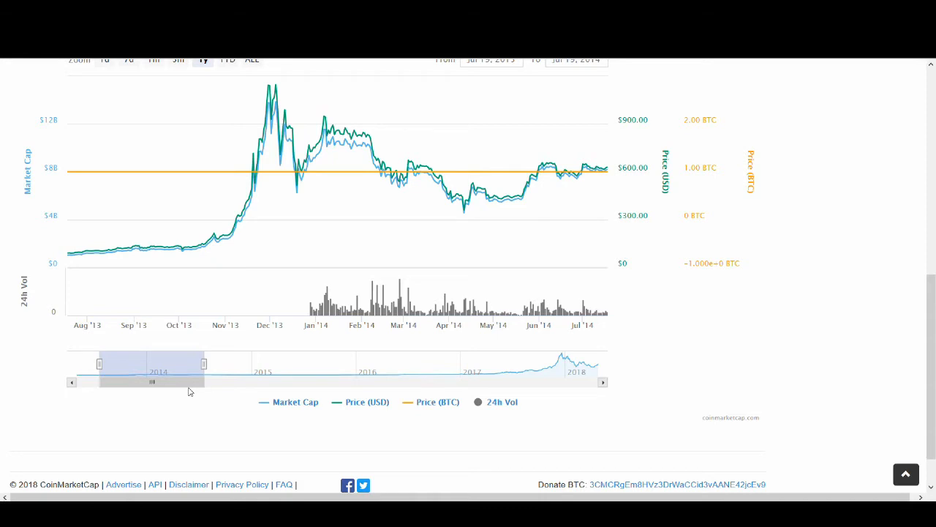
pyautogui.moveTo(152, 363); pyautogui.dragTo(544, 363)
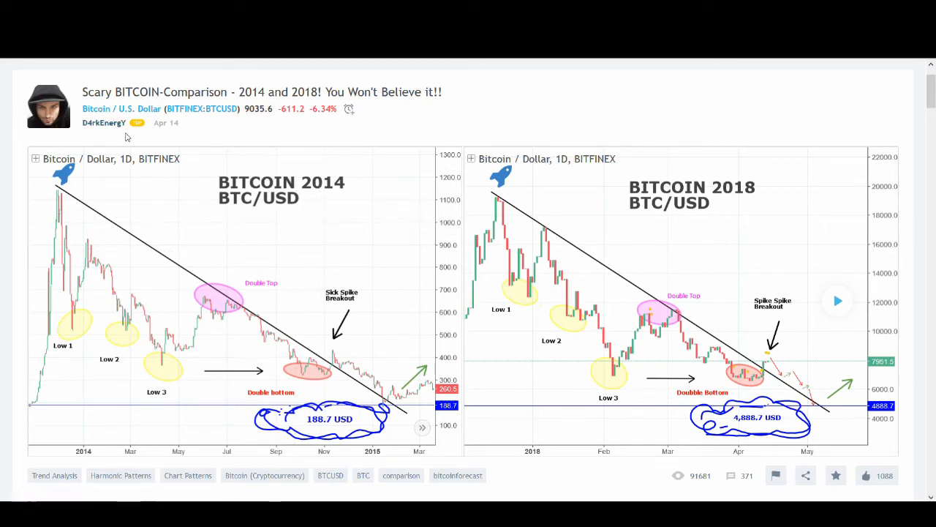
pyautogui.moveTo(340, 243)
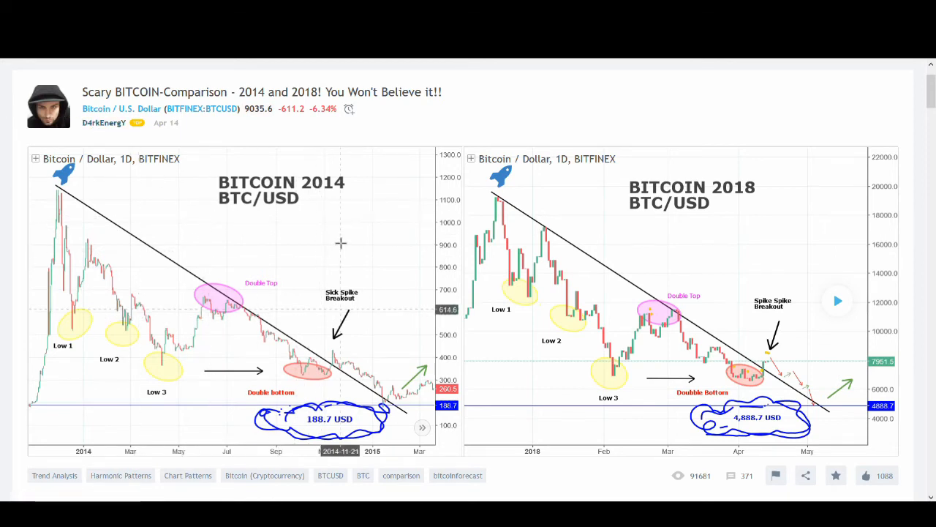
pyautogui.moveTo(184, 409)
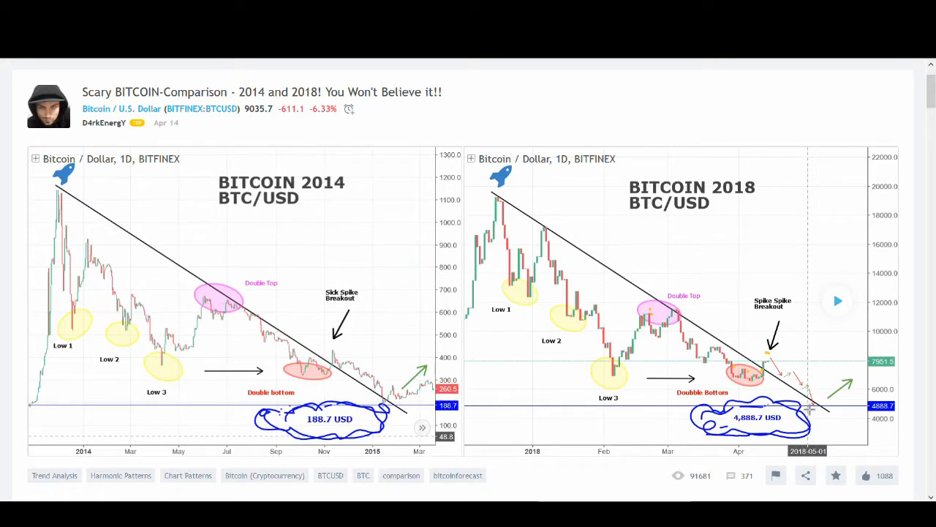
pyautogui.moveTo(878, 322)
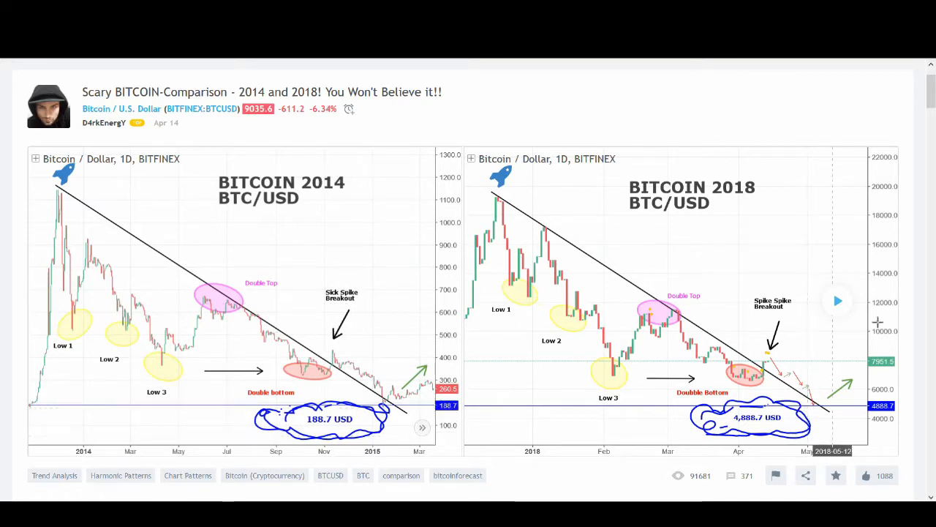
pyautogui.scroll(-3)
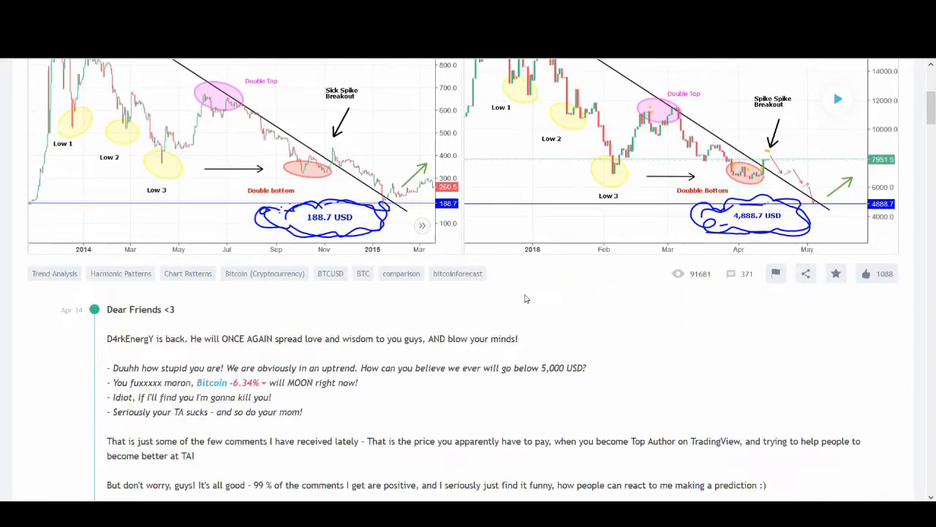
pyautogui.moveTo(110, 231)
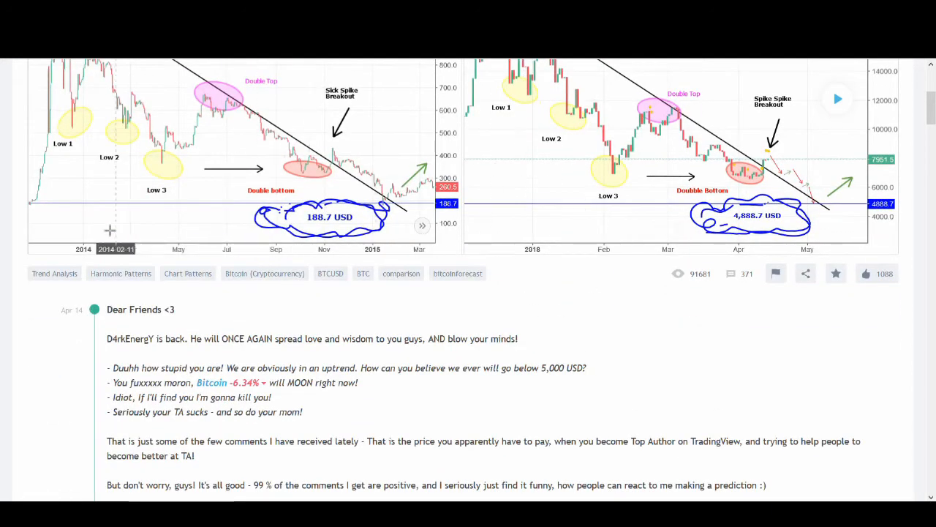
pyautogui.scroll(-3)
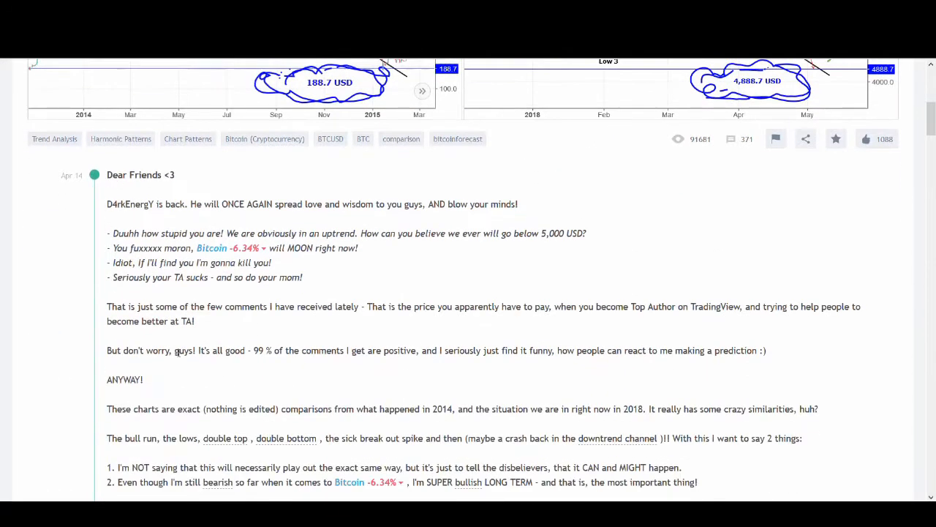
pyautogui.moveTo(328, 389)
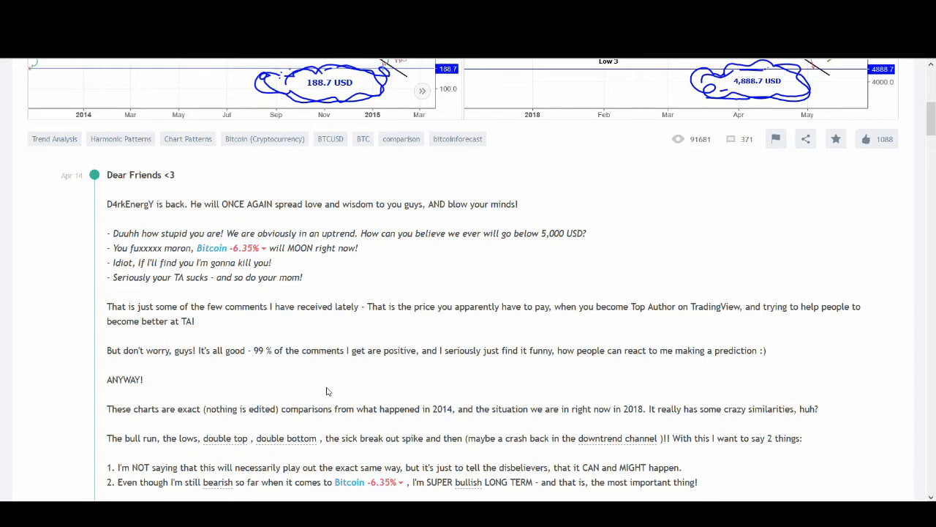
pyautogui.scroll(-3)
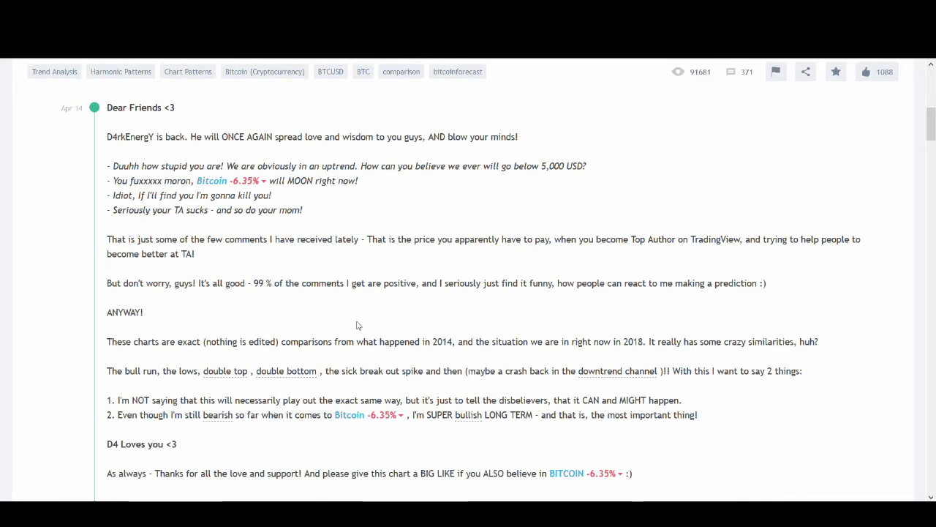
pyautogui.scroll(-3)
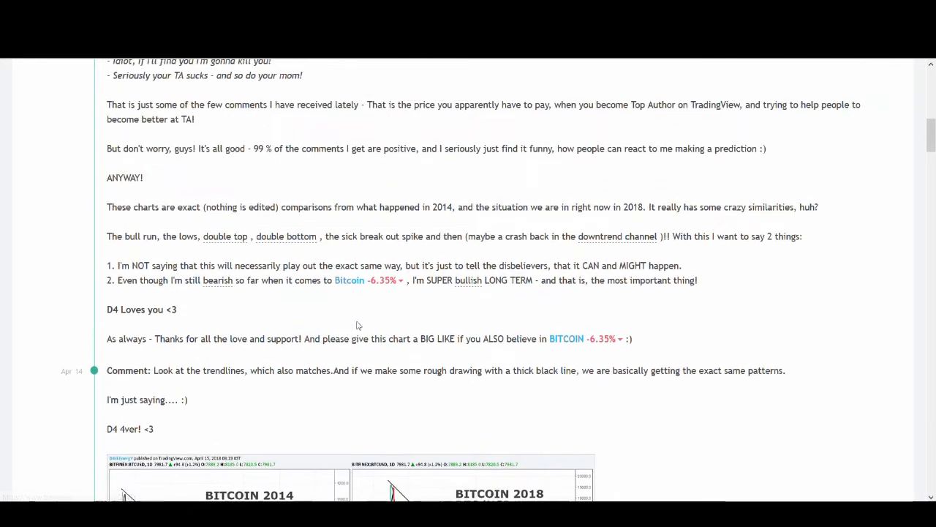
pyautogui.scroll(-3)
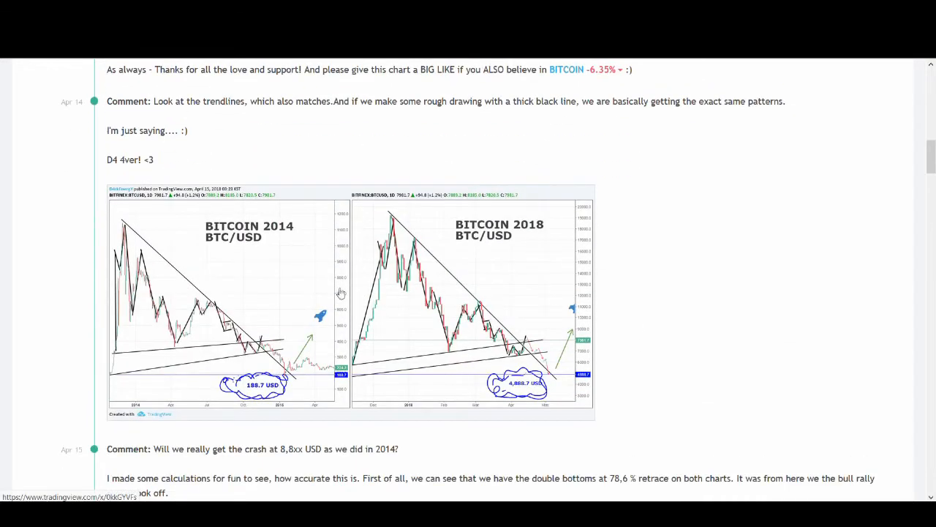
pyautogui.moveTo(687, 403)
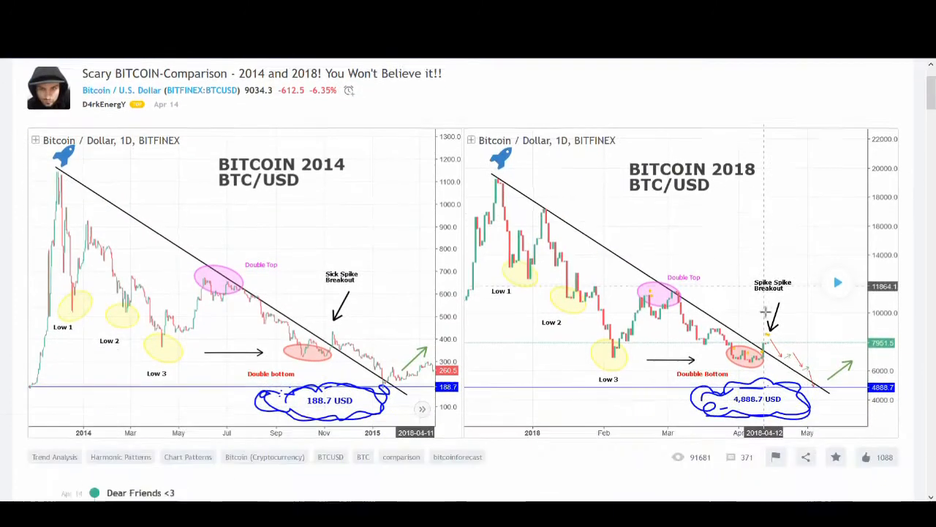
pyautogui.scroll(-3)
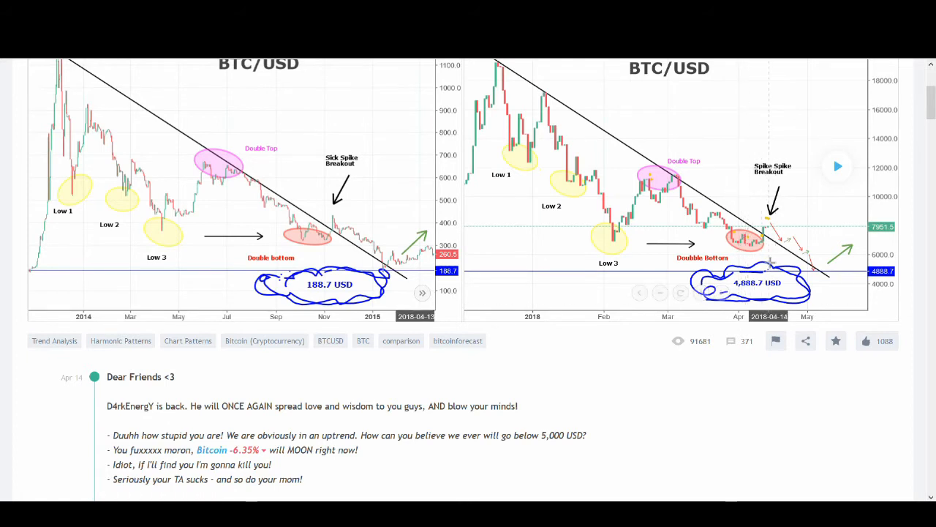
pyautogui.moveTo(774, 261)
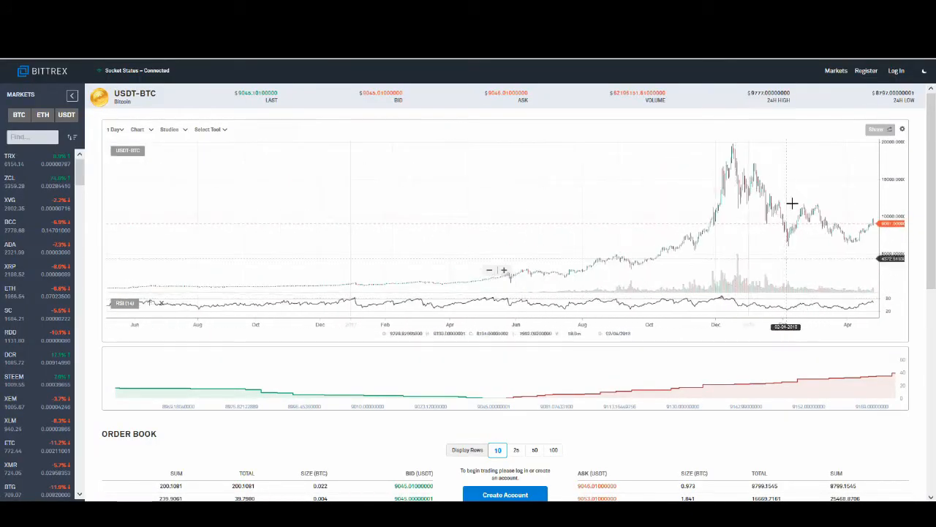
pyautogui.moveTo(868, 211)
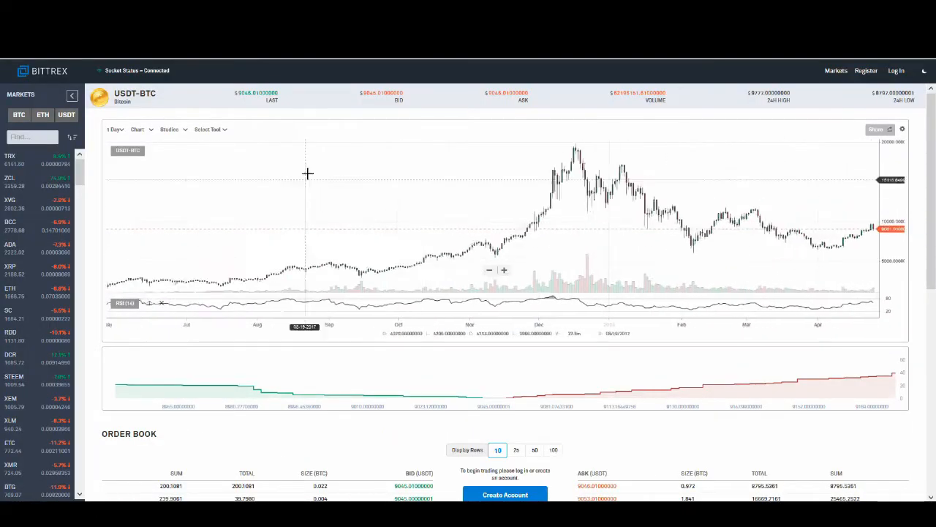
# - Switch the USDT-BTC chart interval to 30 Min candles
pyautogui.click(114, 129)
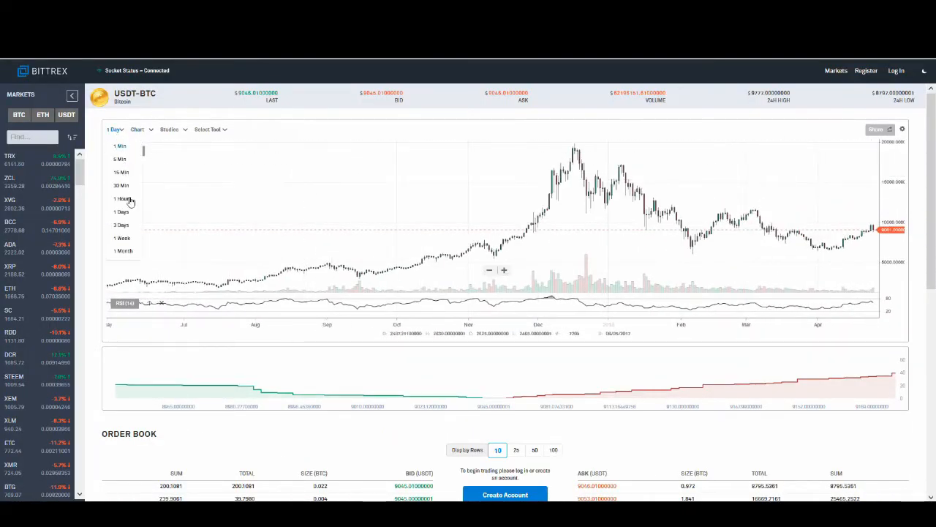
pyautogui.click(120, 185)
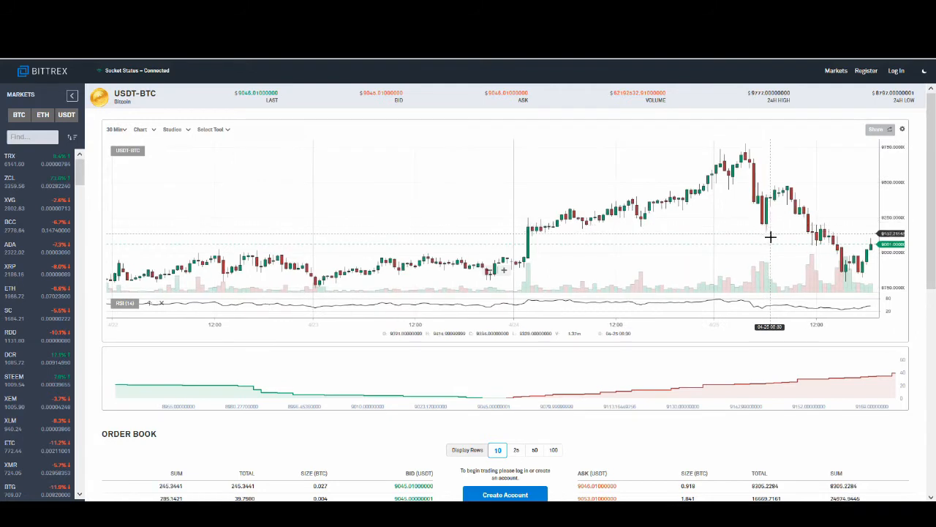
pyautogui.moveTo(749, 167)
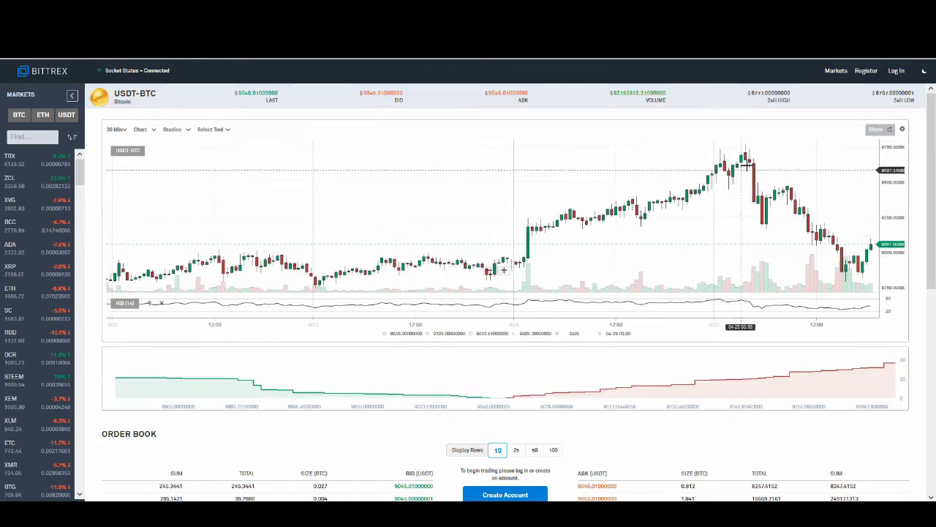
pyautogui.moveTo(749, 150)
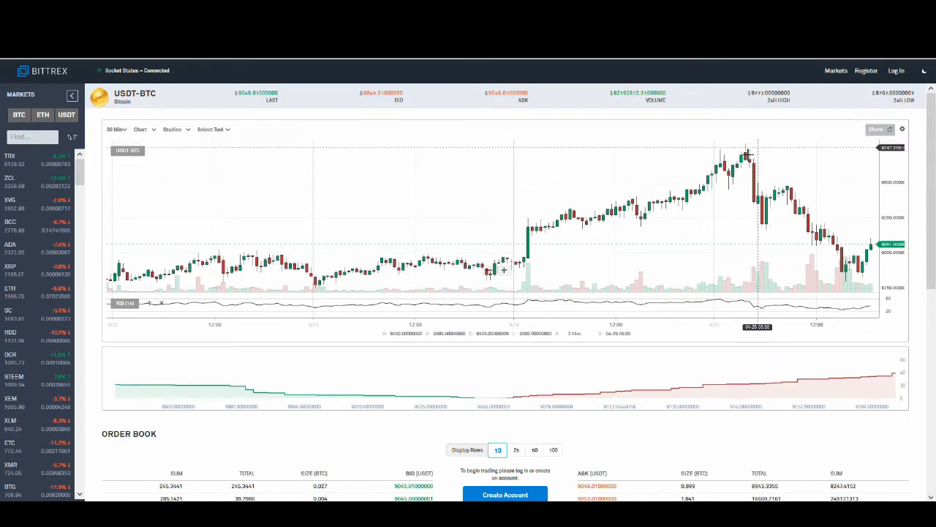
pyautogui.moveTo(687, 174)
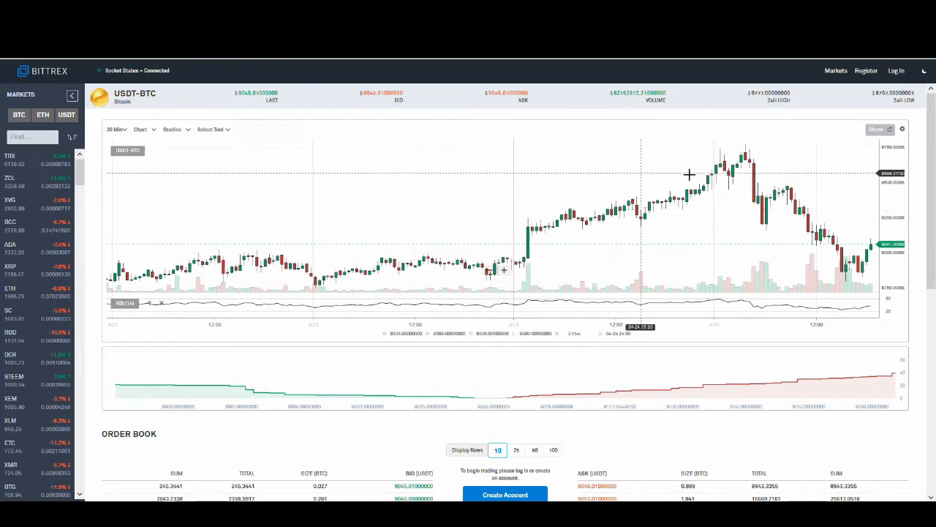
pyautogui.moveTo(678, 184)
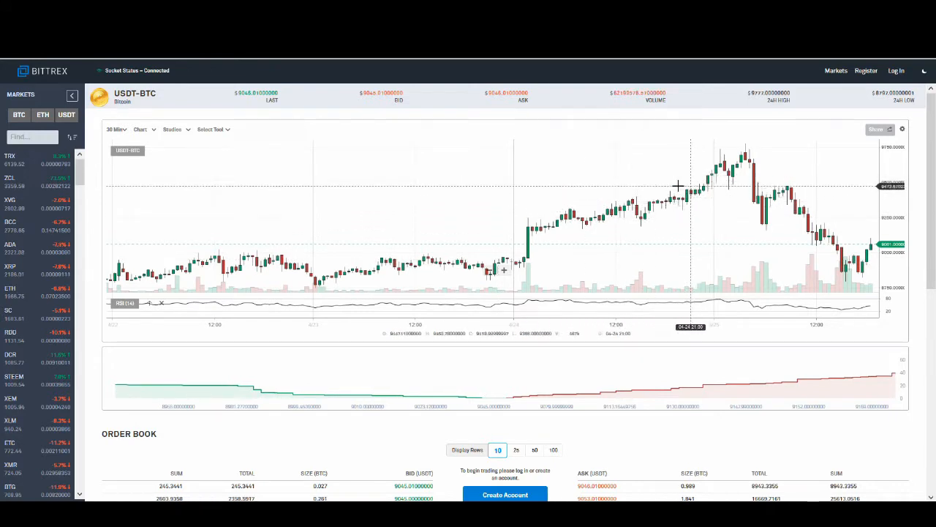
pyautogui.moveTo(693, 217)
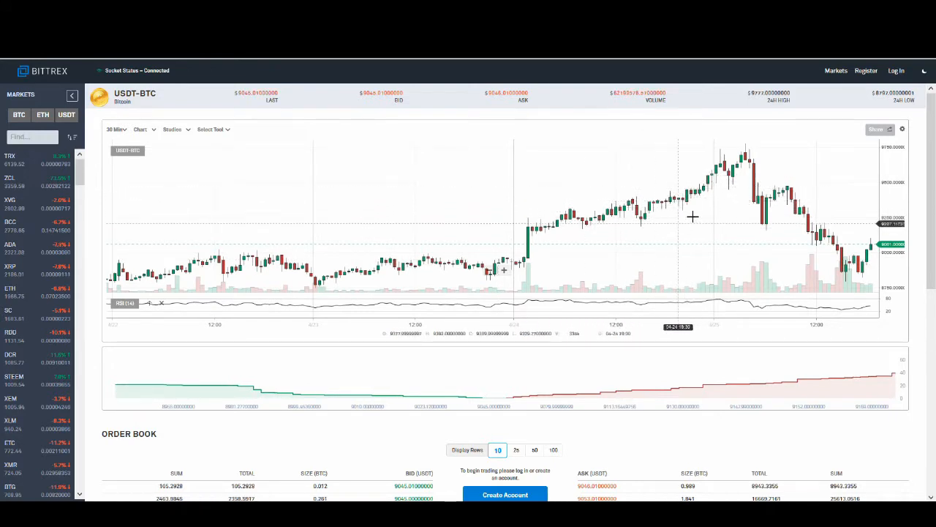
pyautogui.moveTo(705, 205)
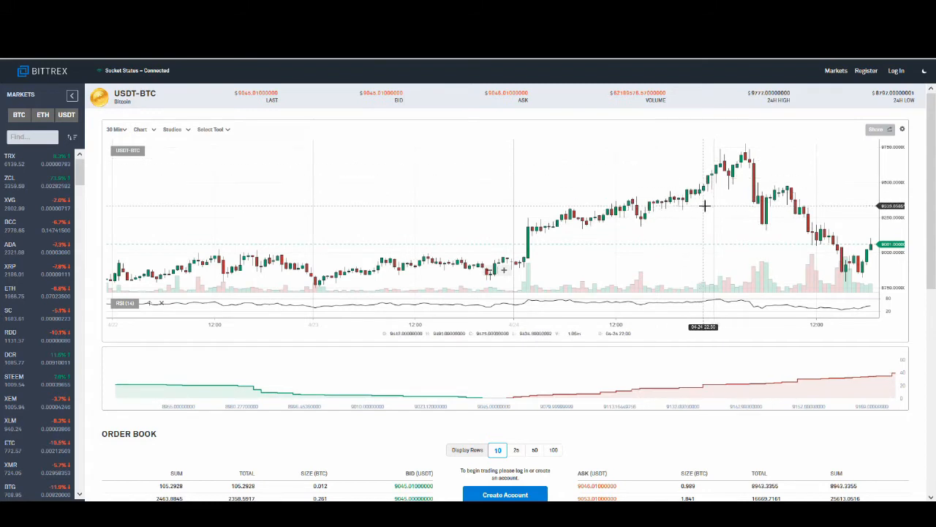
pyautogui.moveTo(831, 234)
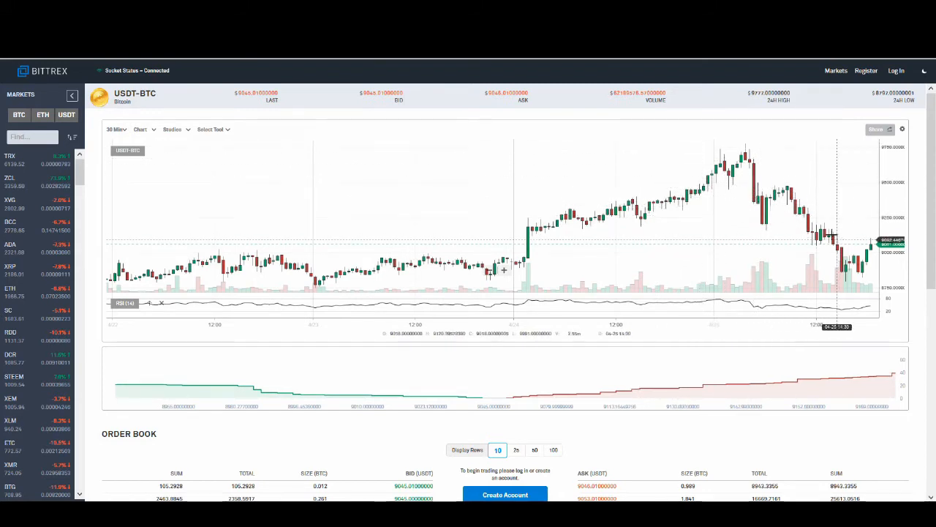
pyautogui.moveTo(807, 227)
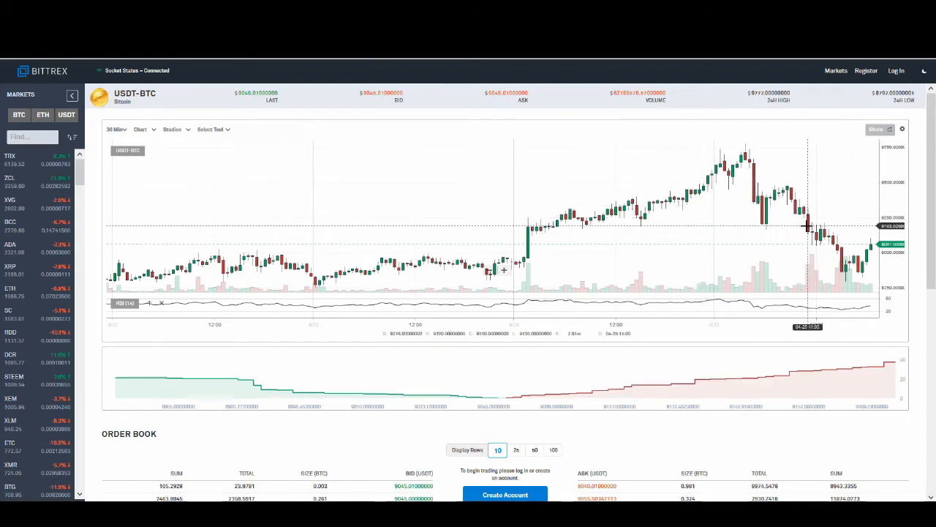
pyautogui.moveTo(866, 269)
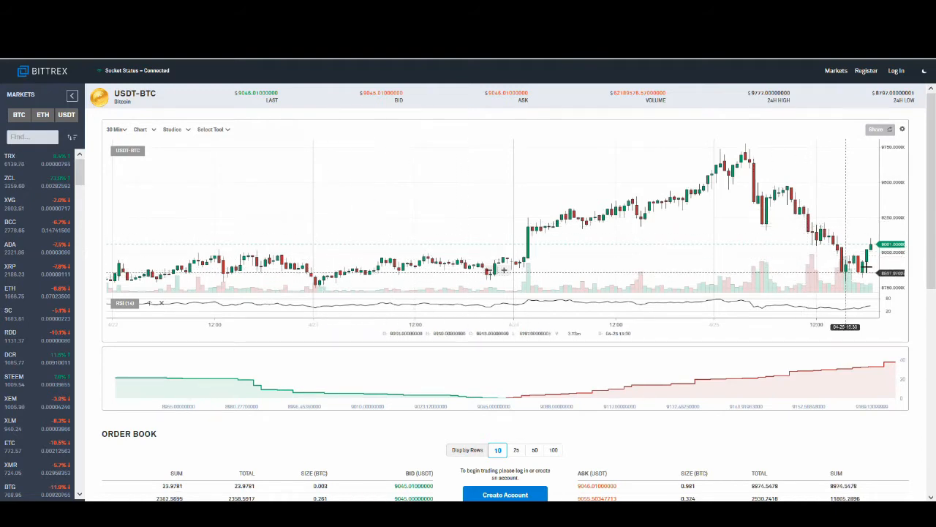
pyautogui.moveTo(729, 175)
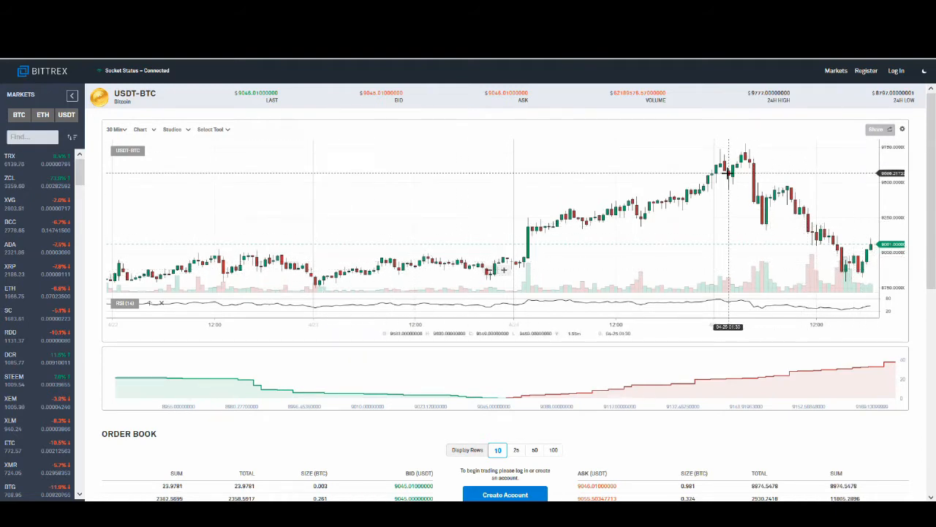
pyautogui.moveTo(848, 271)
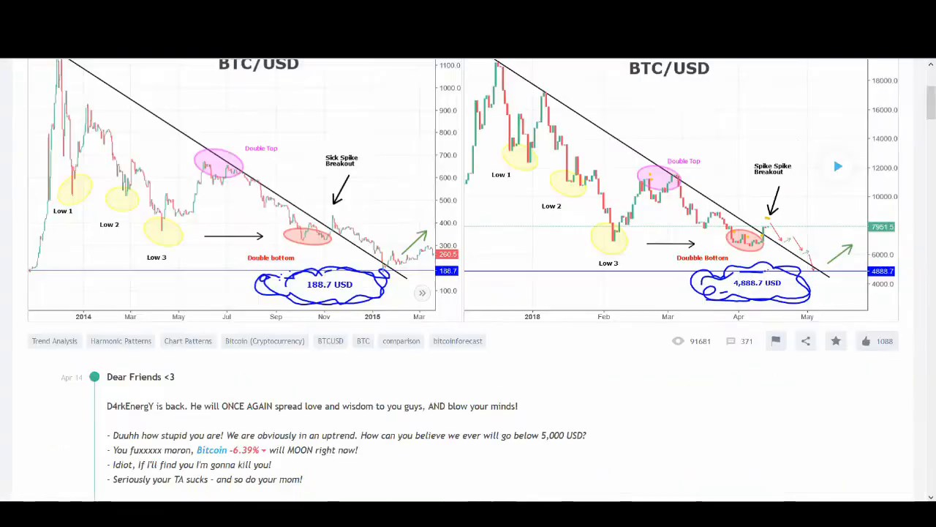
# - Scroll the idea page so both 2014 and 2018 BTC/USD comparison charts are fully visible
pyautogui.scroll(-3)
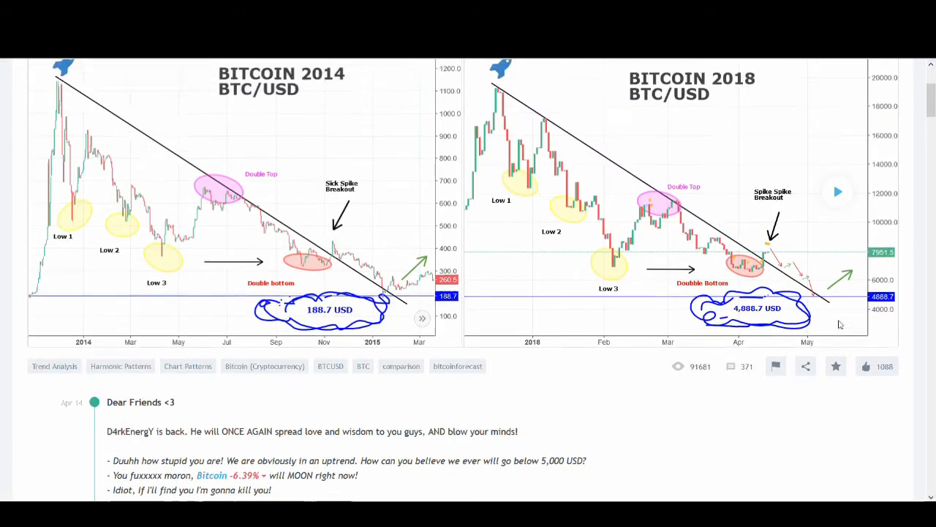
pyautogui.scroll(3)
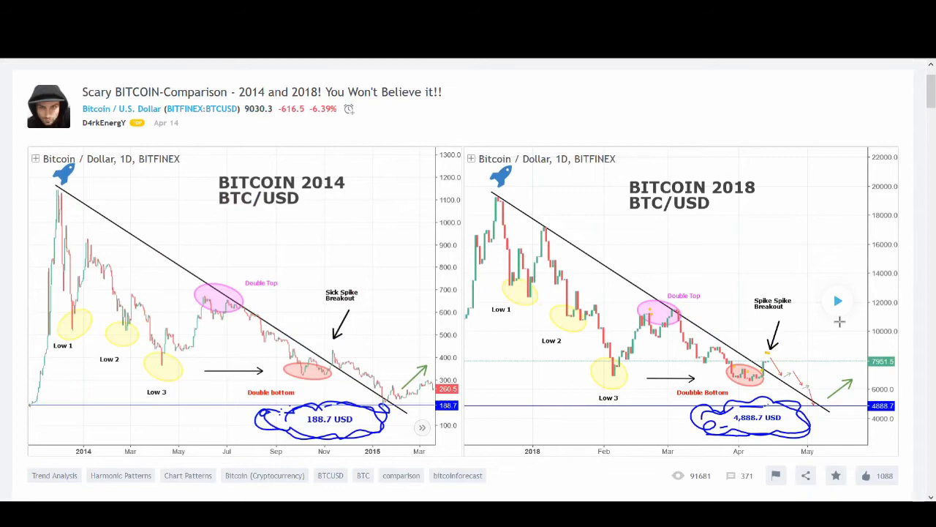
pyautogui.moveTo(344, 343)
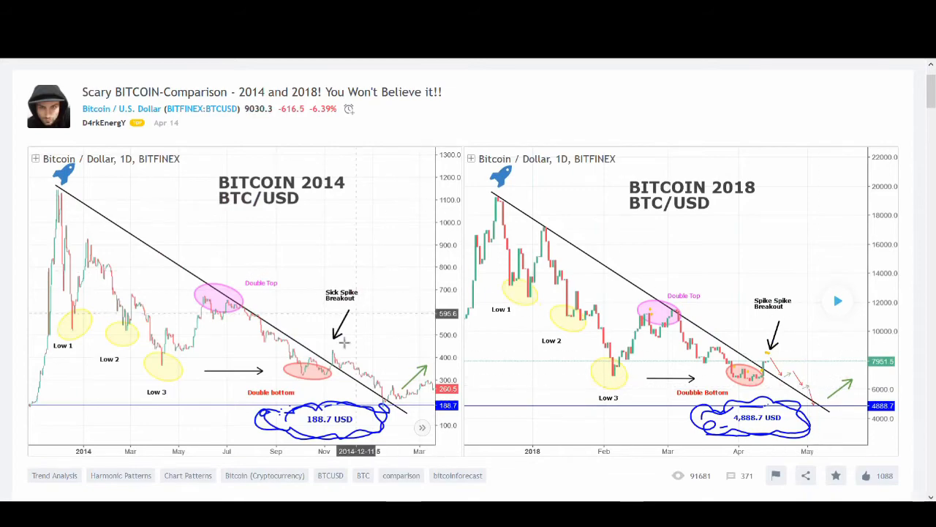
pyautogui.scroll(-3)
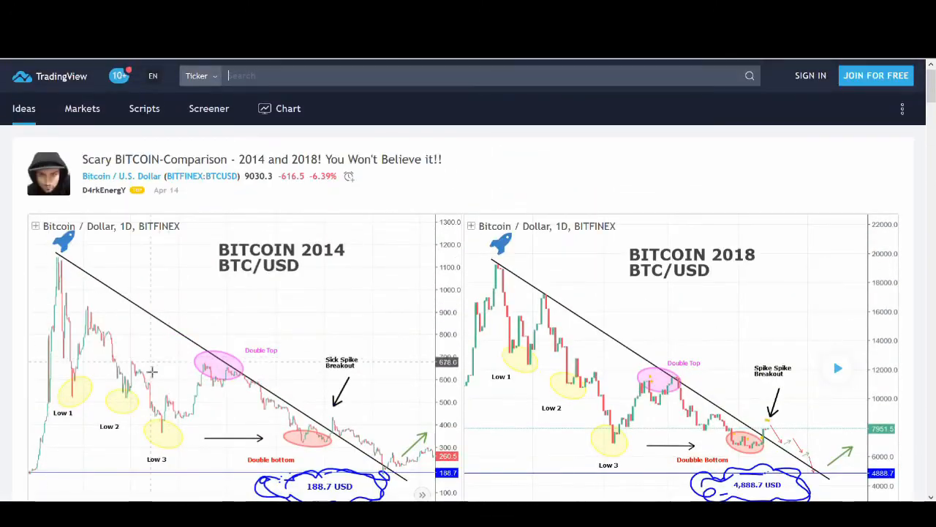
pyautogui.scroll(-3)
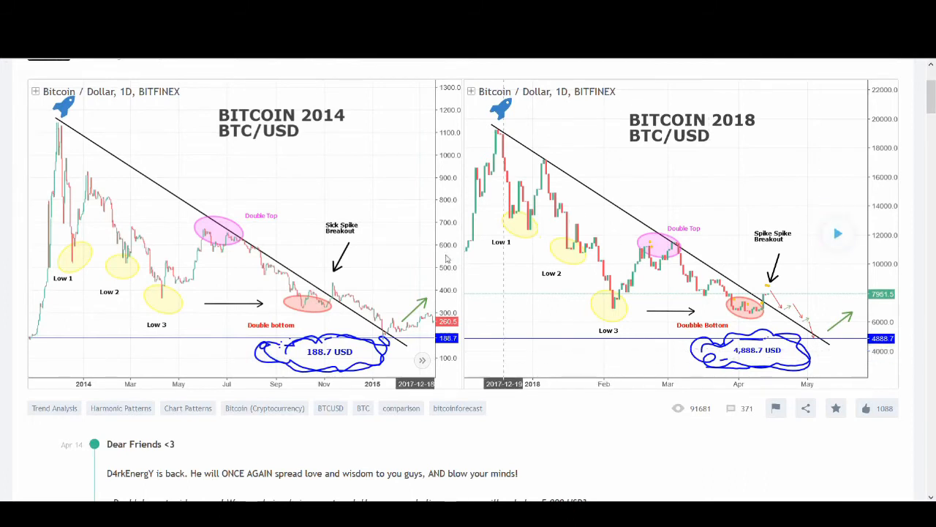
pyautogui.moveTo(67, 134)
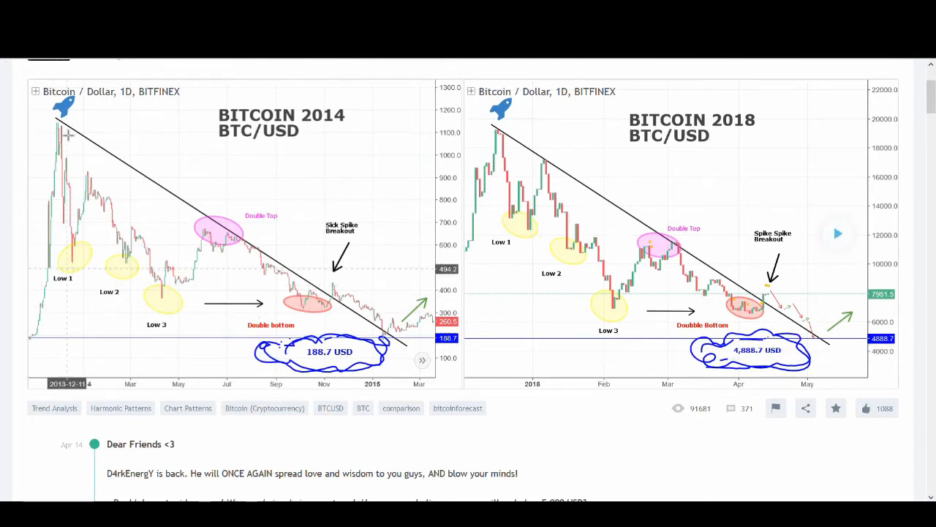
pyautogui.moveTo(632, 226)
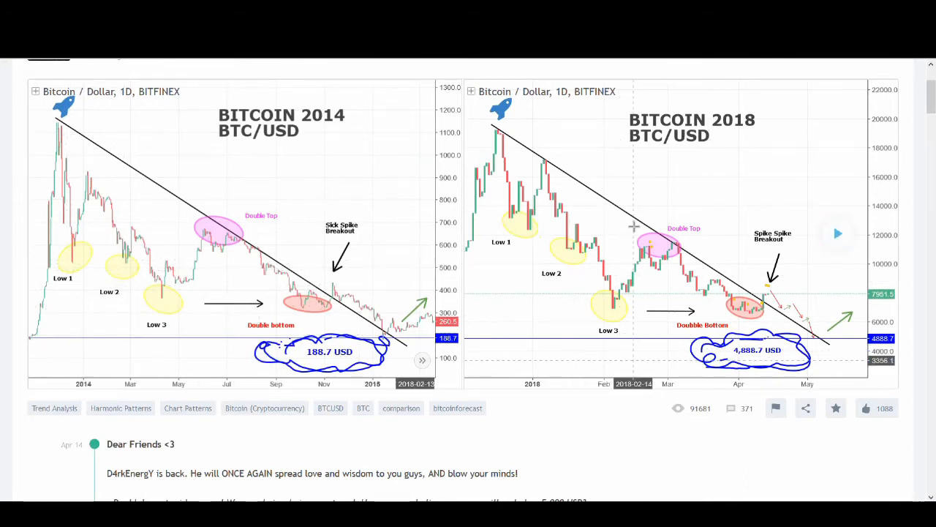
pyautogui.moveTo(12, 295)
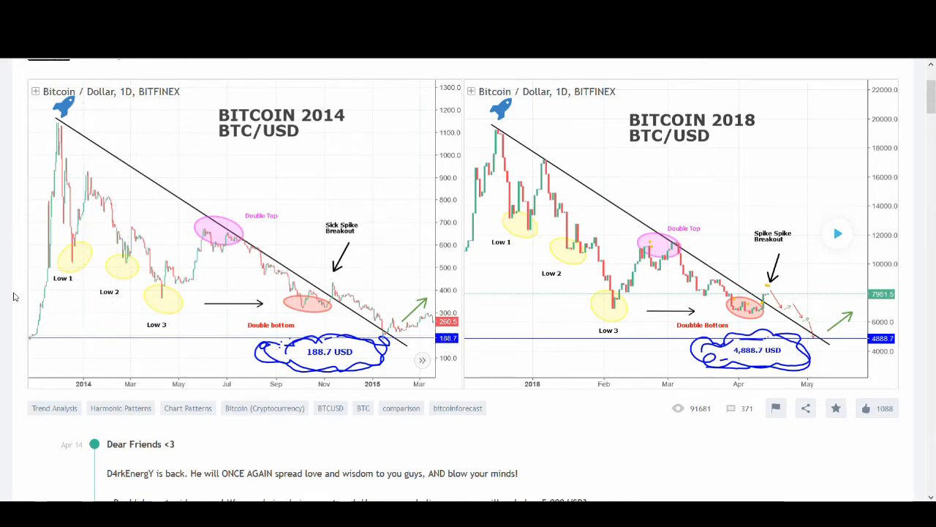
pyautogui.moveTo(65, 233)
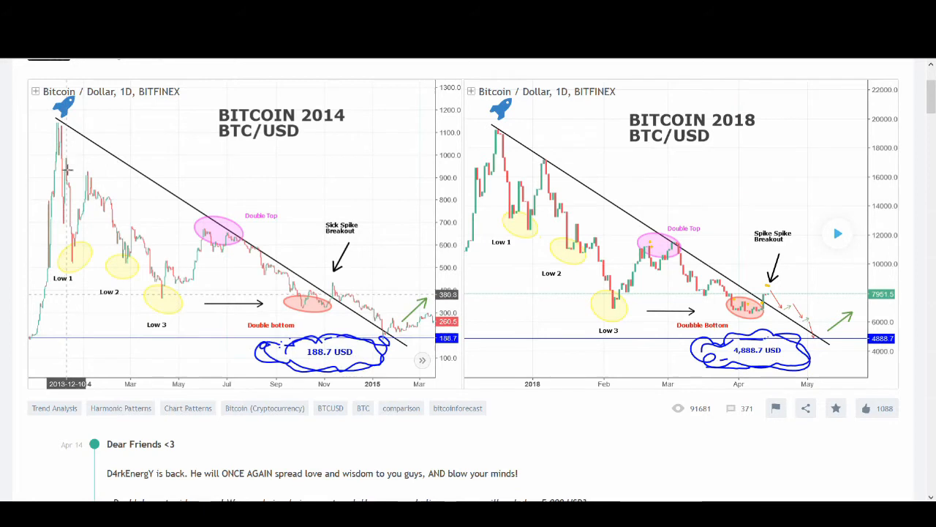
pyautogui.moveTo(764, 325)
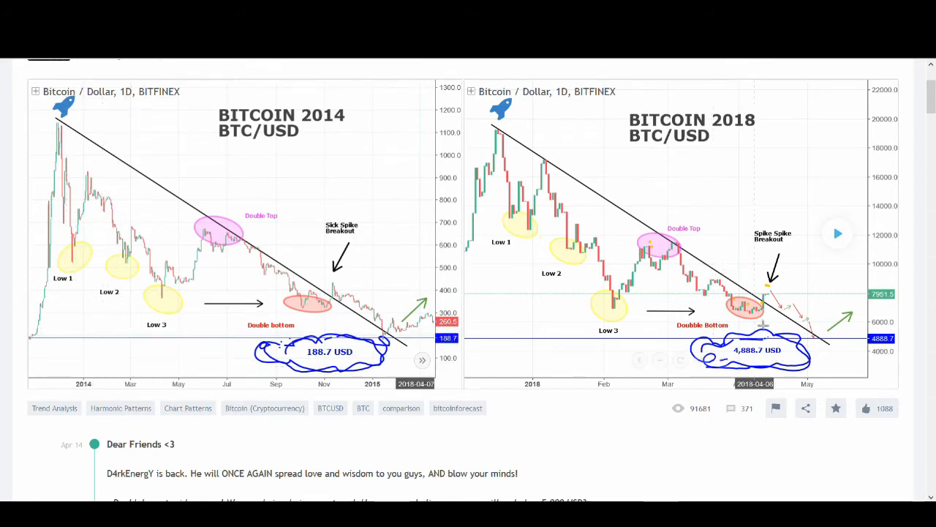
pyautogui.moveTo(837, 233)
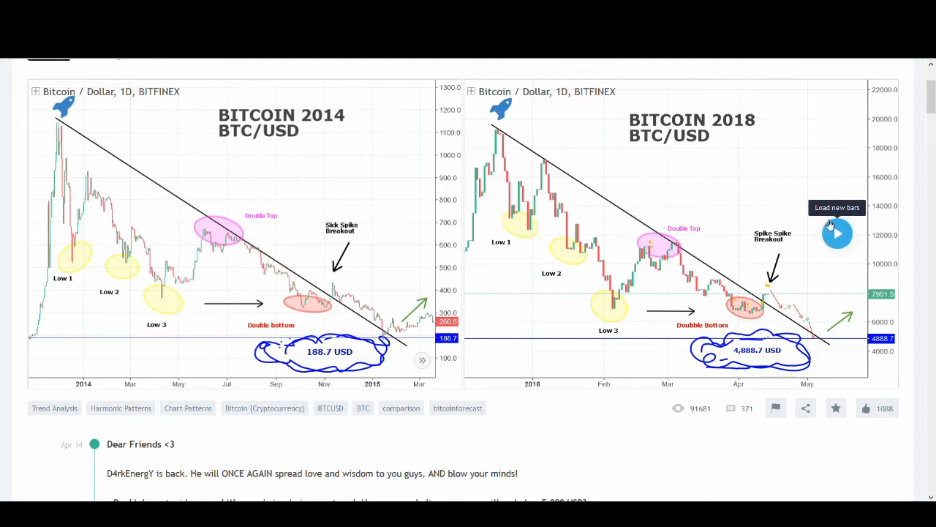
pyautogui.moveTo(837, 234)
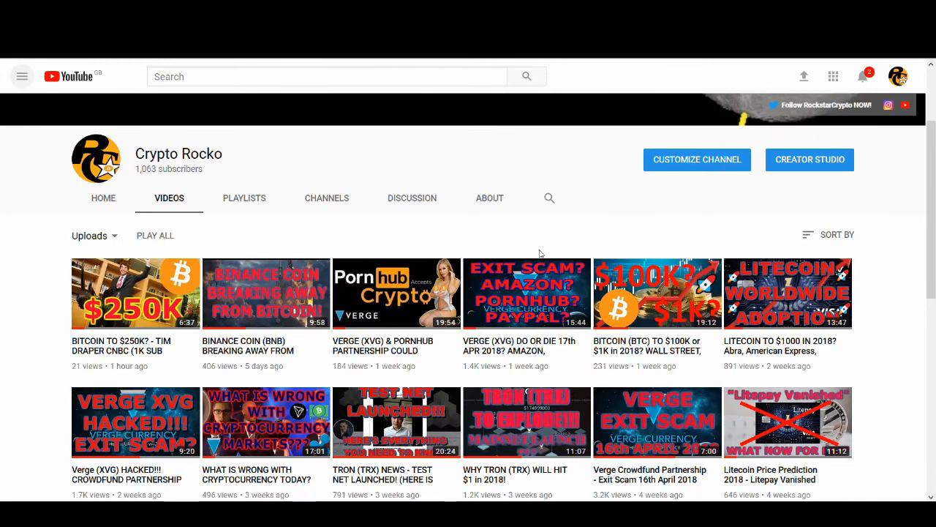
pyautogui.moveTo(149, 364)
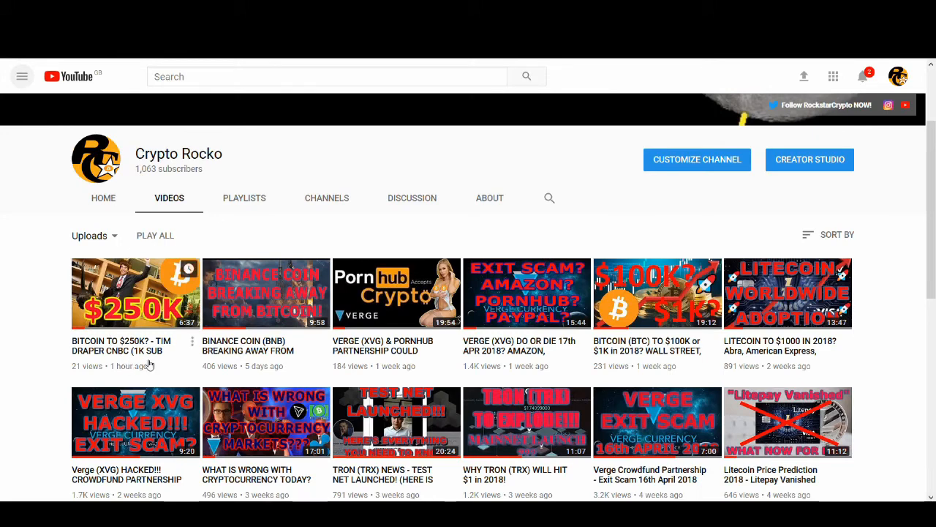
pyautogui.moveTo(143, 363)
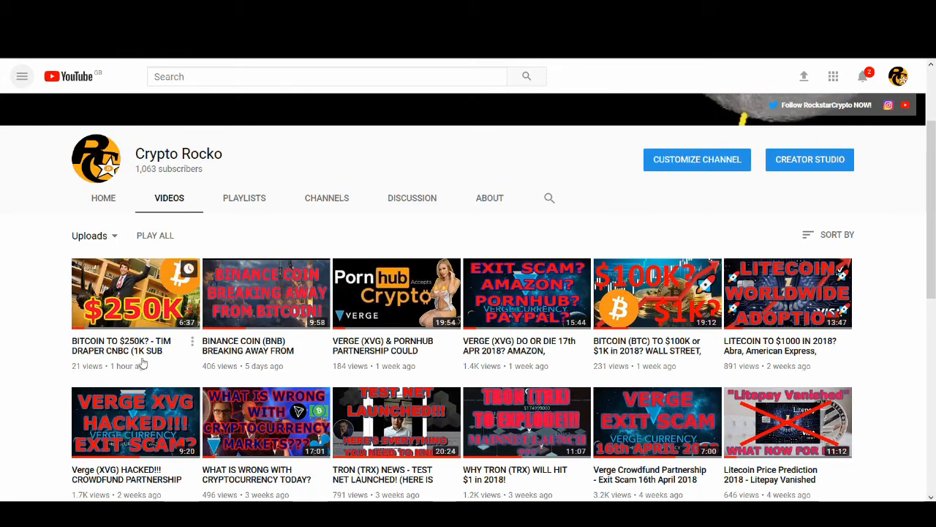
pyautogui.moveTo(164, 369)
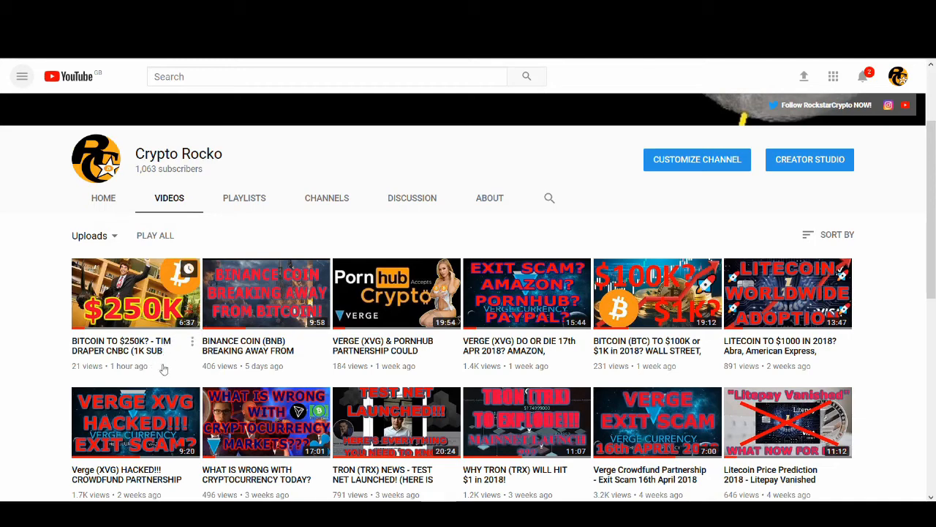
pyautogui.moveTo(131, 345)
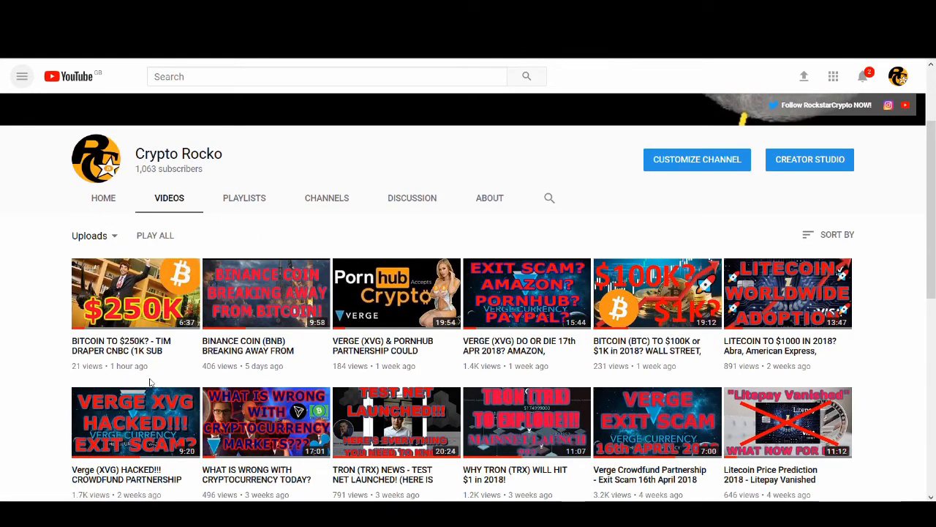
# - Scroll the Crypto Rocko upload grid briefly and return to the top
pyautogui.scroll(-3)
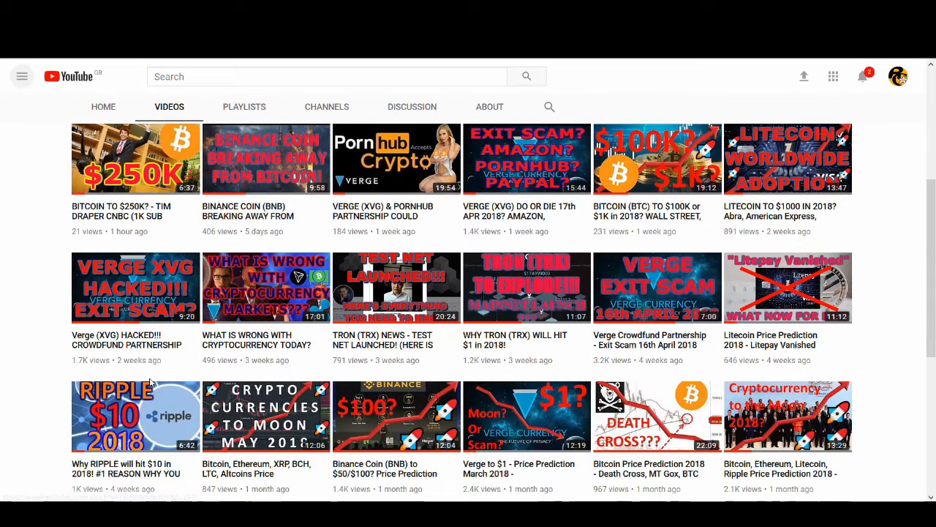
pyautogui.scroll(3)
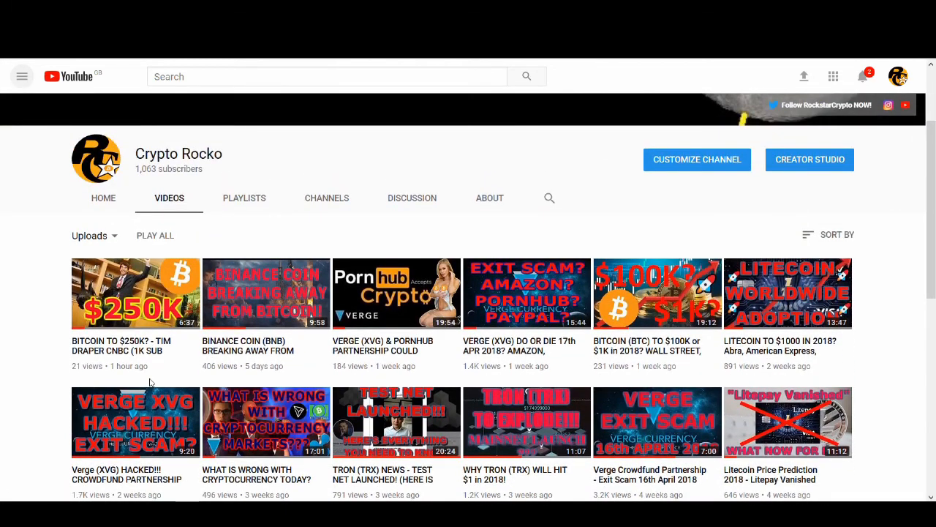
pyautogui.moveTo(120, 483)
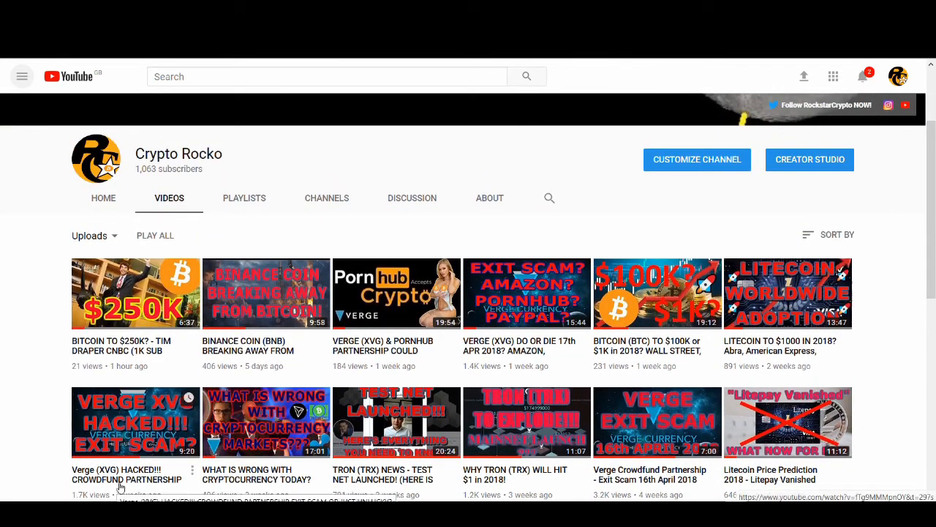
pyautogui.moveTo(301, 346)
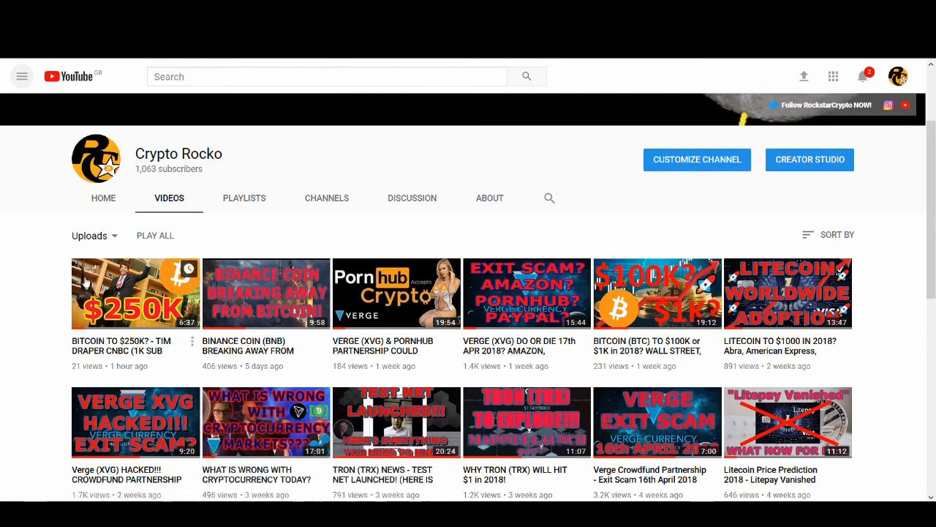
pyautogui.moveTo(288, 287)
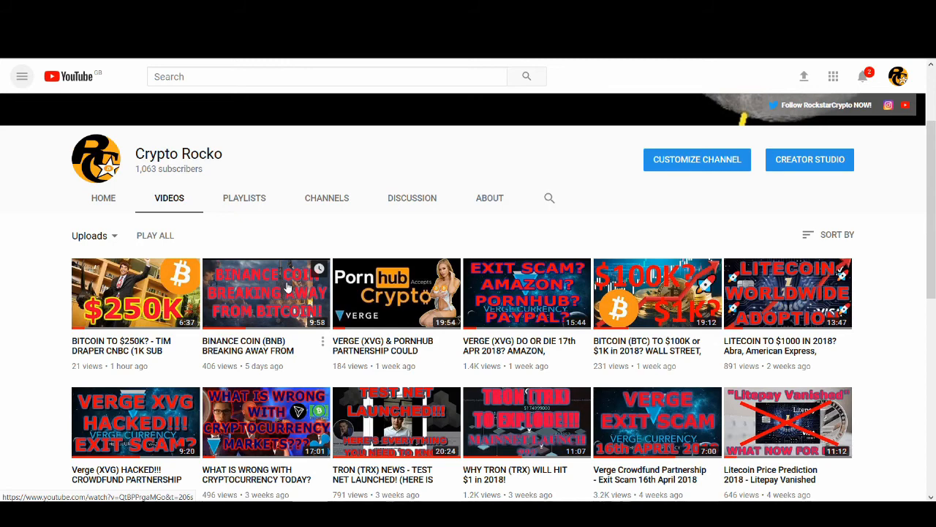
pyautogui.moveTo(3, 342)
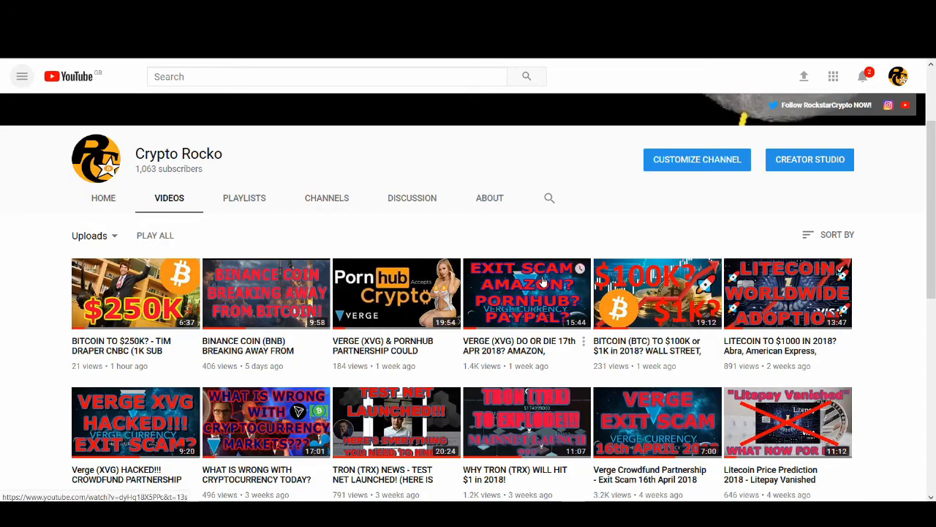
pyautogui.moveTo(468, 325)
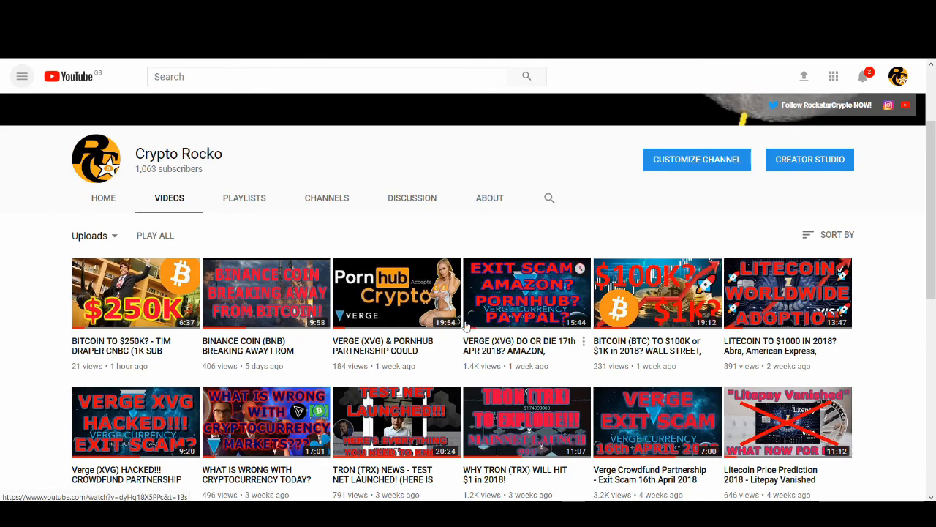
pyautogui.moveTo(244, 355)
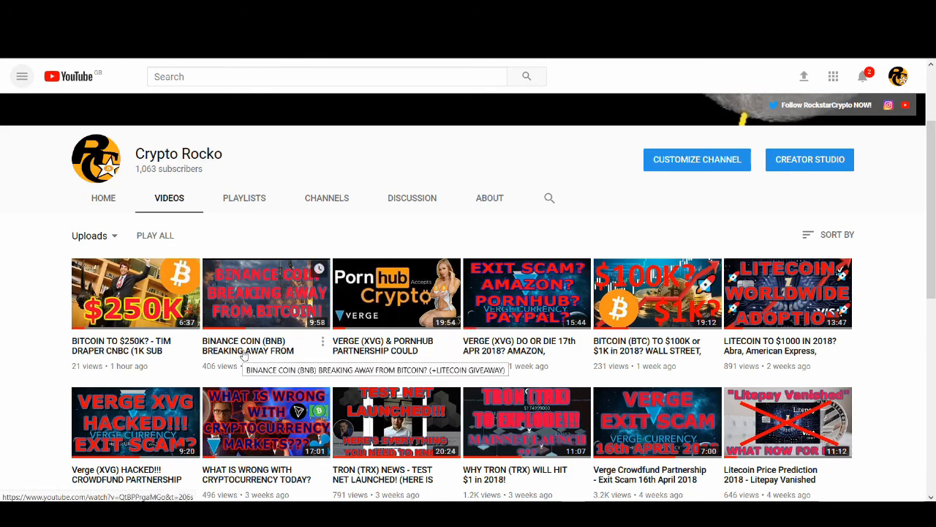
pyautogui.moveTo(284, 285)
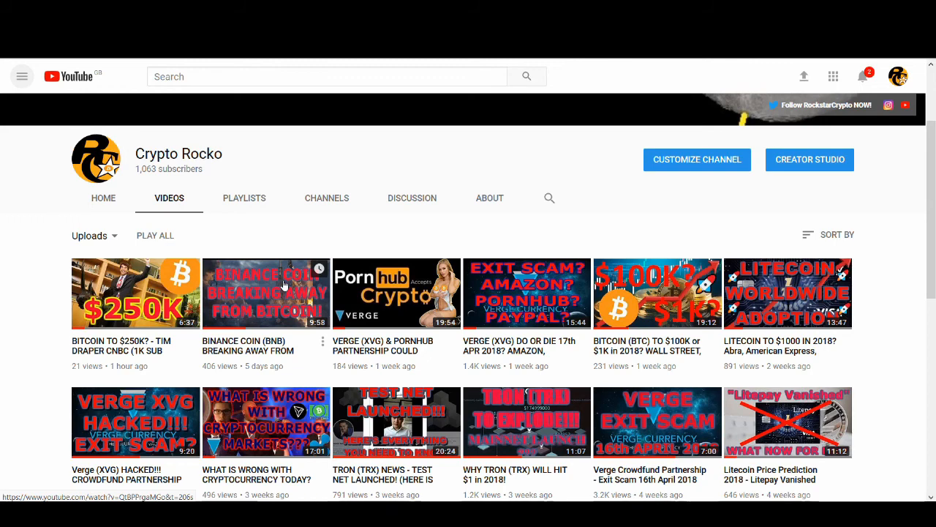
pyautogui.moveTo(237, 230)
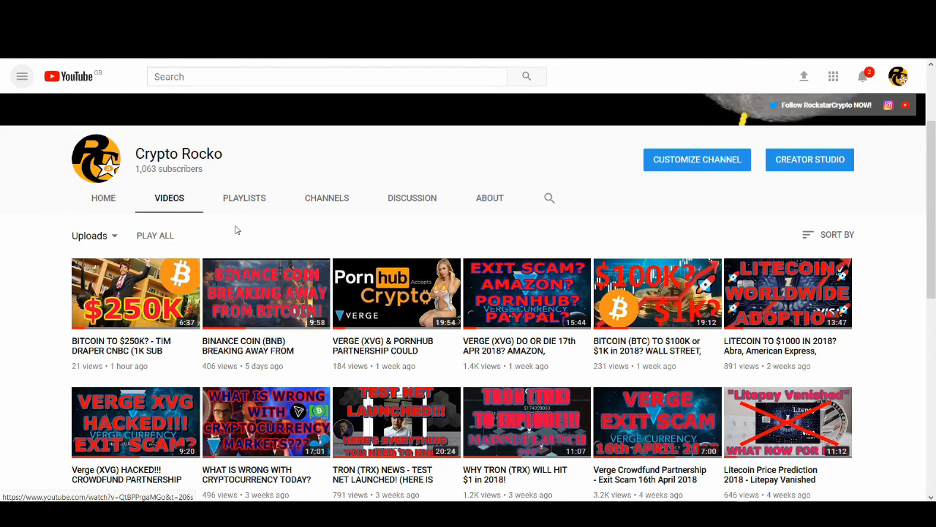
pyautogui.moveTo(262, 316)
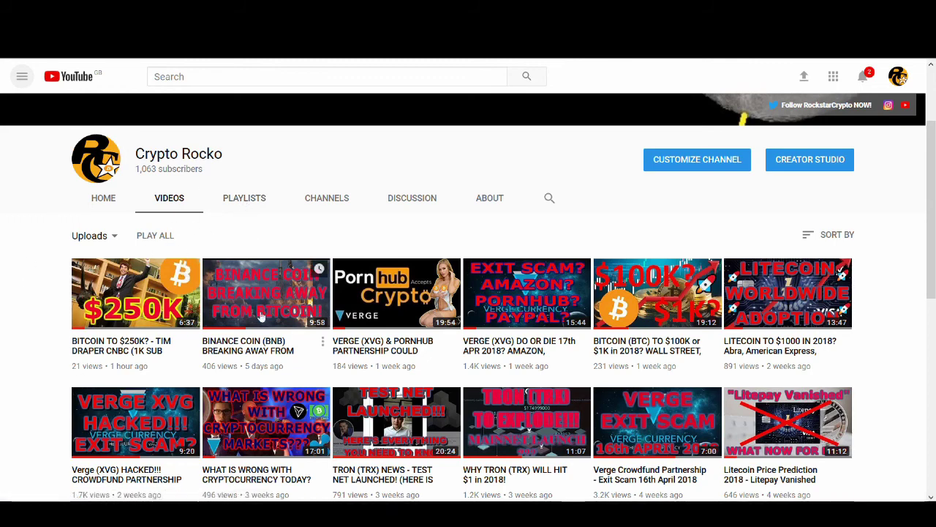
pyautogui.moveTo(135, 292)
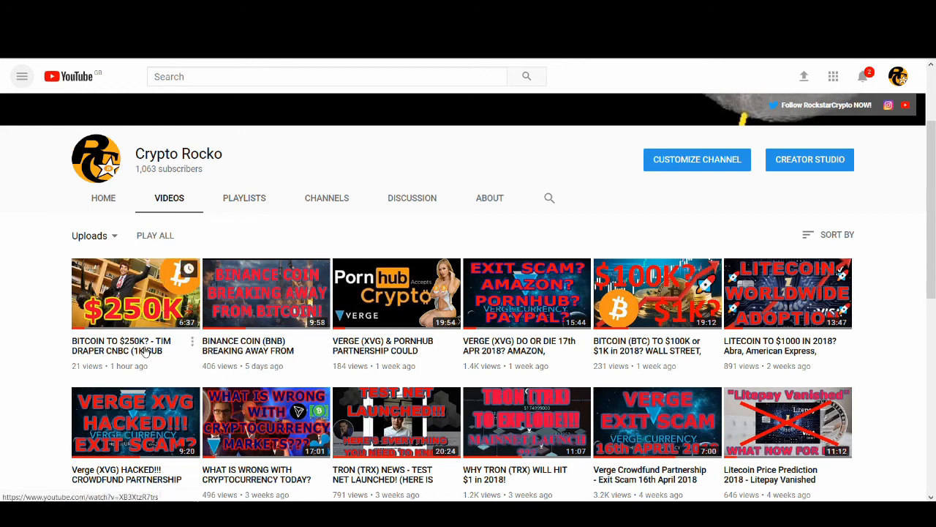
pyautogui.moveTo(124, 346)
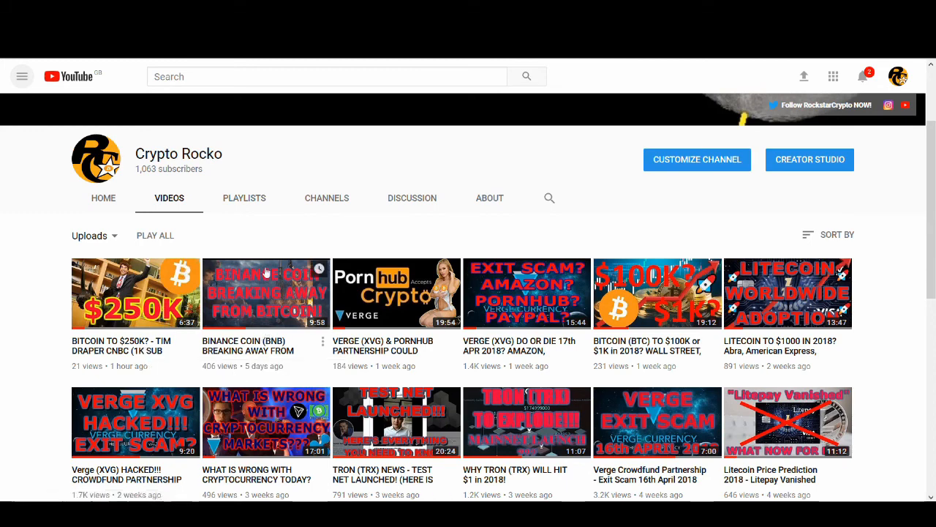
pyautogui.moveTo(287, 294)
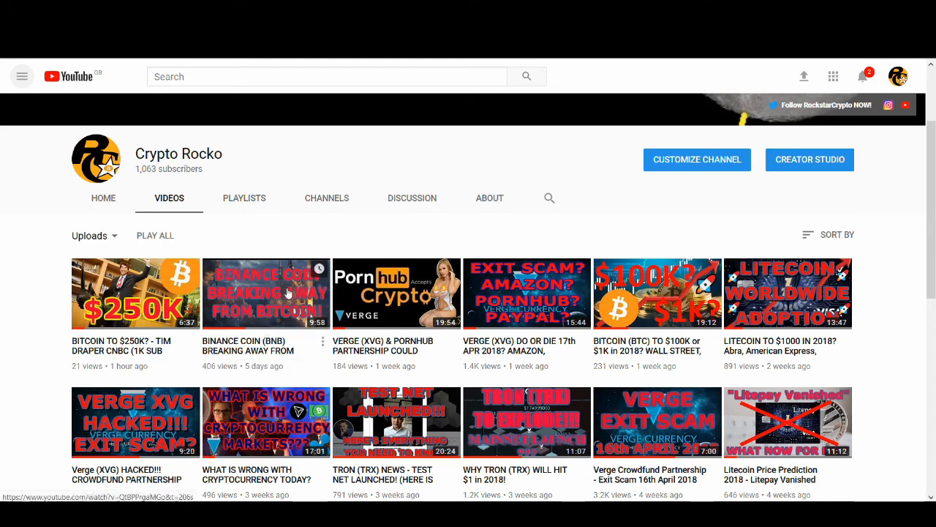
pyautogui.moveTo(266, 345)
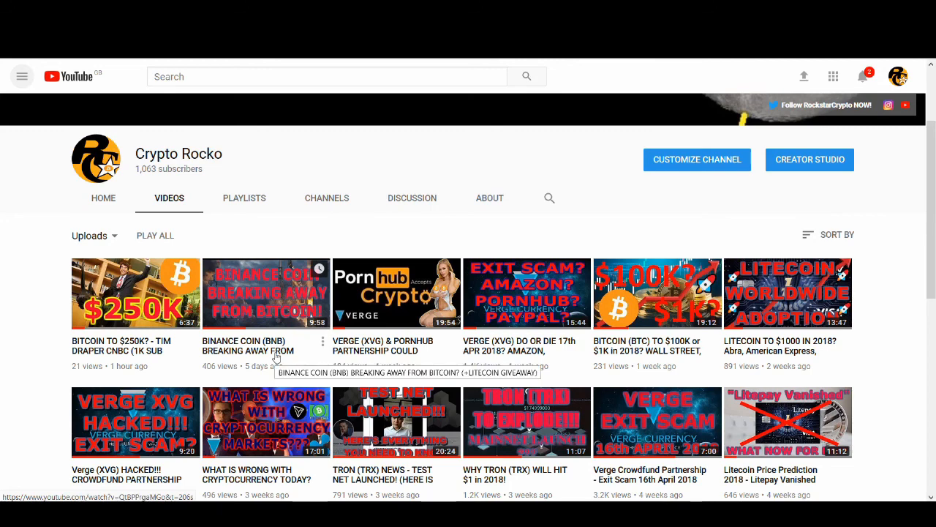